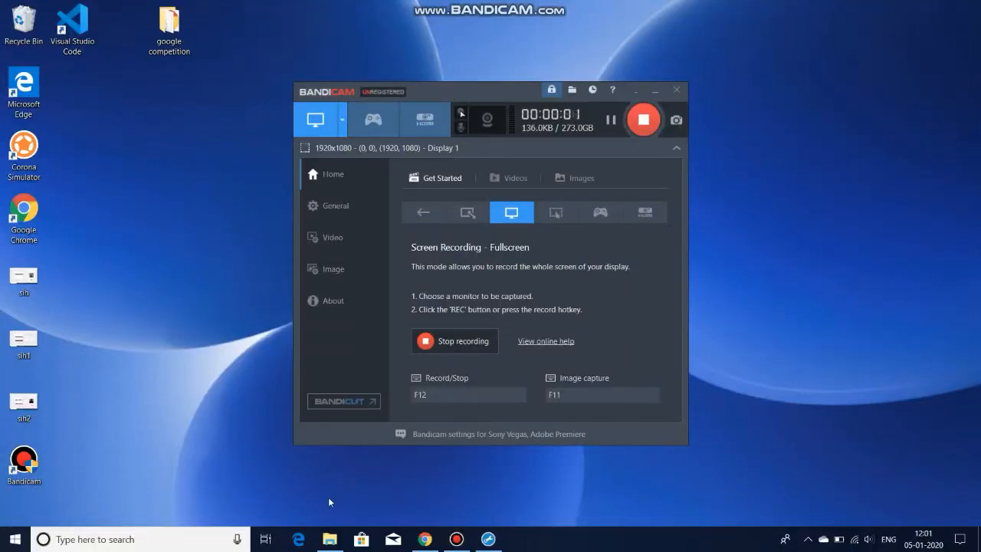
# - Open the images folder from Downloads with the window maximized
pyautogui.click(330, 539)
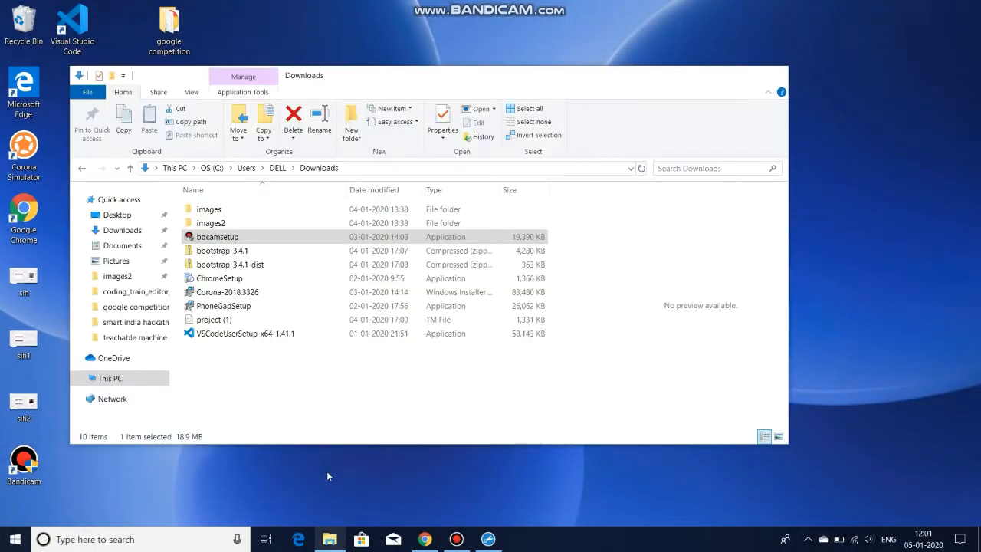
pyautogui.click(209, 208)
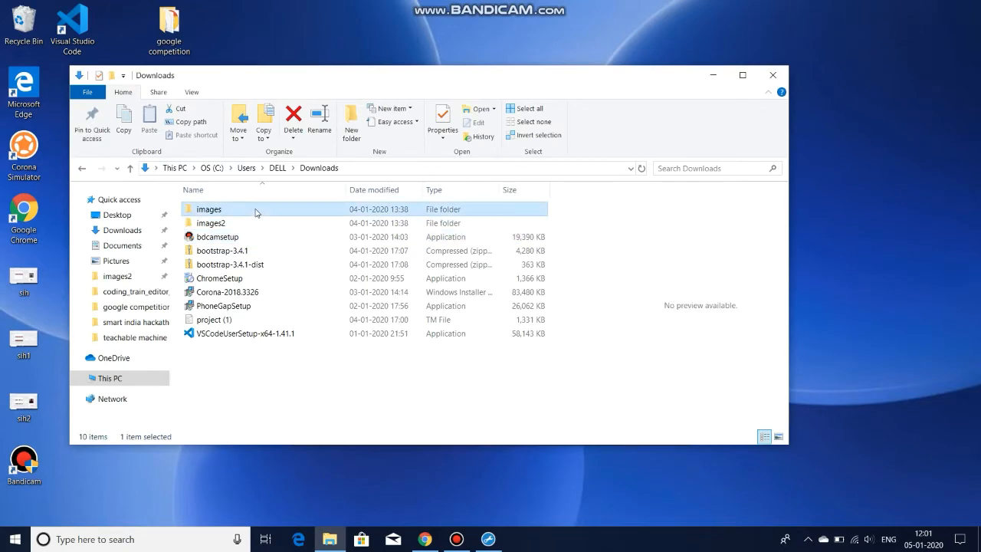
pyautogui.doubleClick(209, 208)
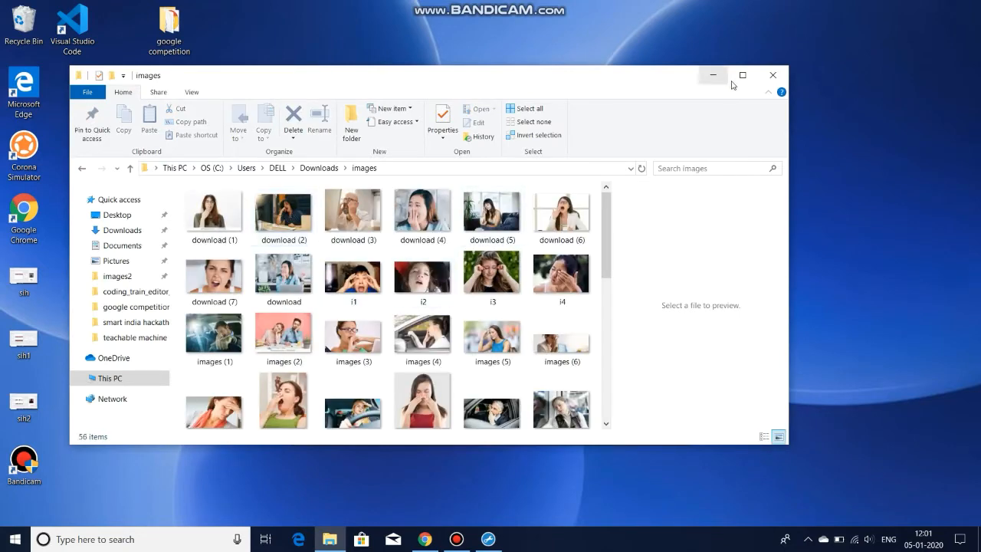
pyautogui.click(741, 74)
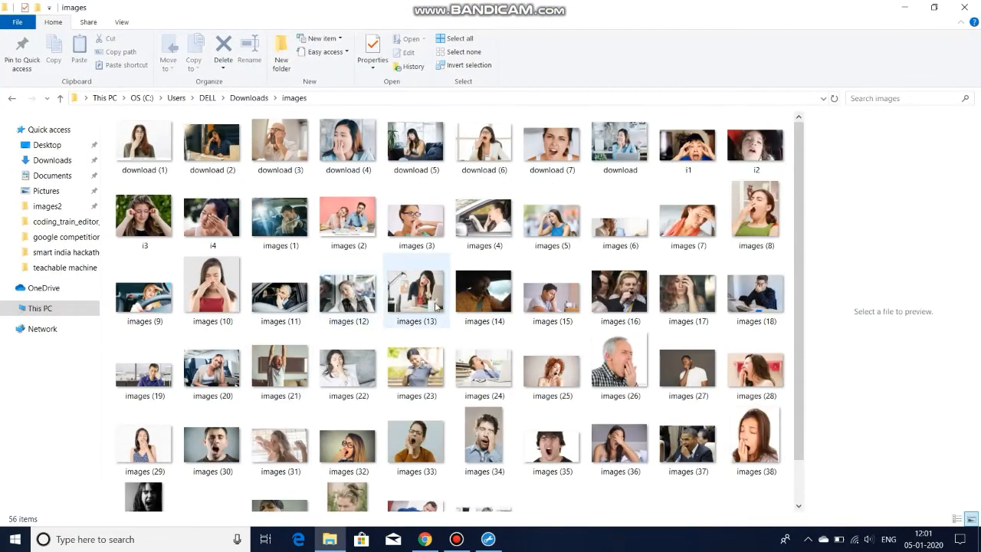
# - Preview three of the yawning, drowsy face photos and return to Downloads
pyautogui.click(415, 322)
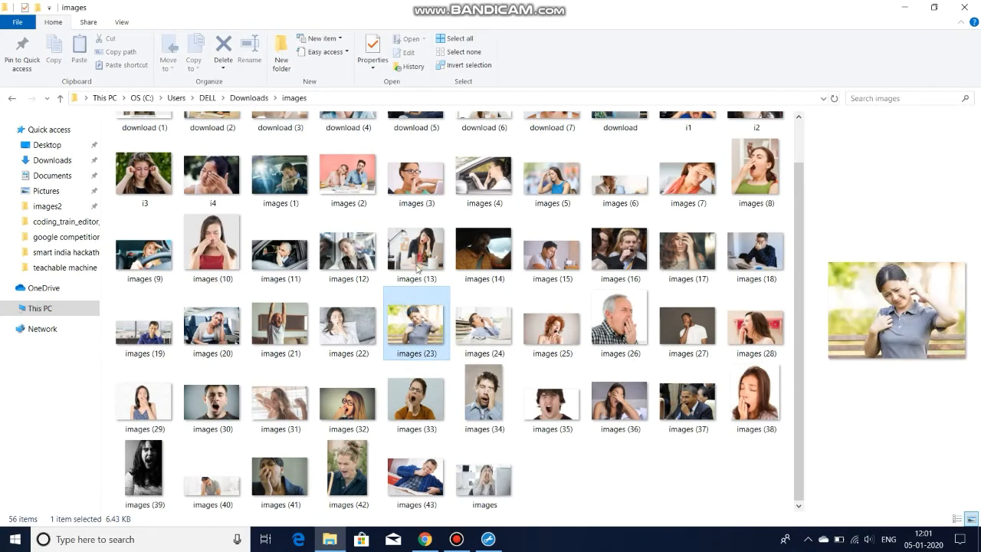
pyautogui.click(213, 247)
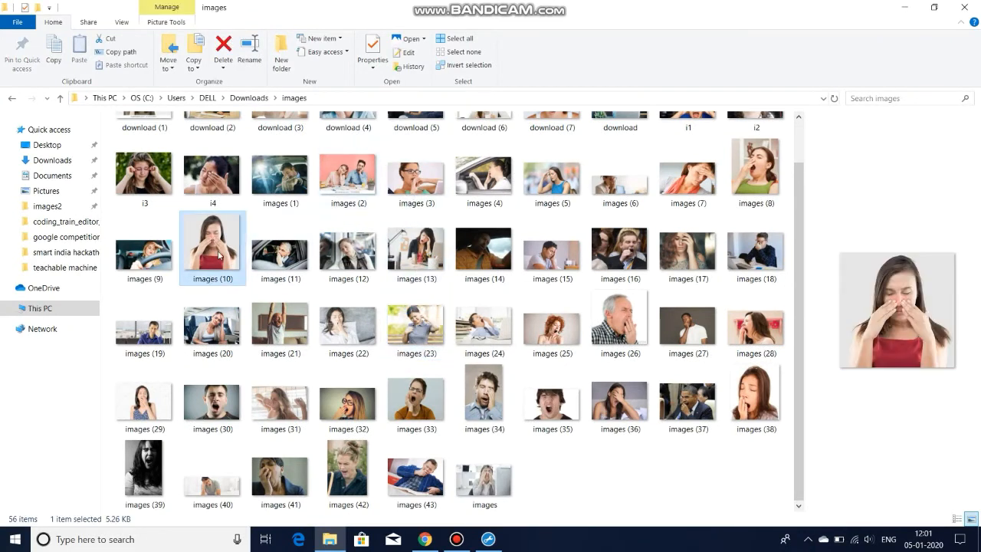
pyautogui.click(212, 171)
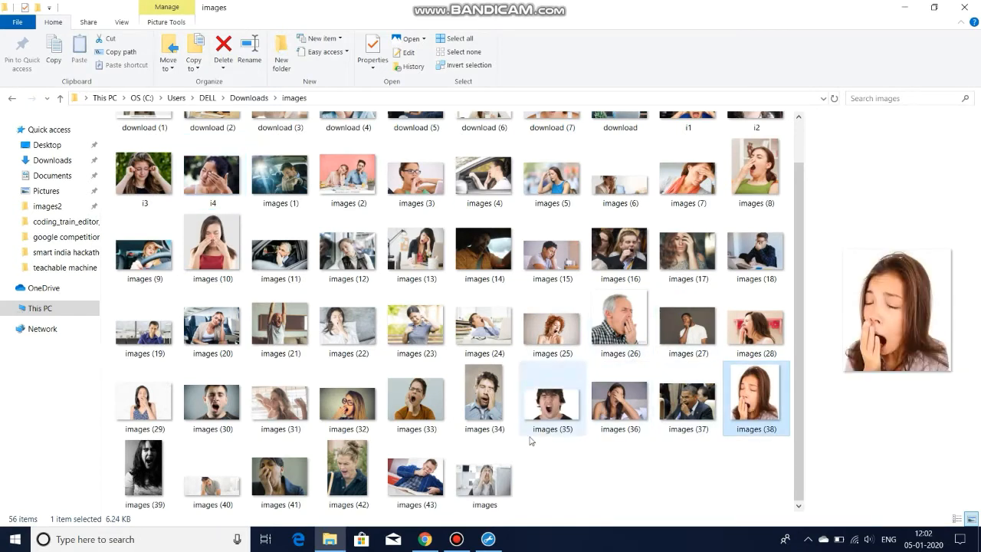
pyautogui.click(415, 472)
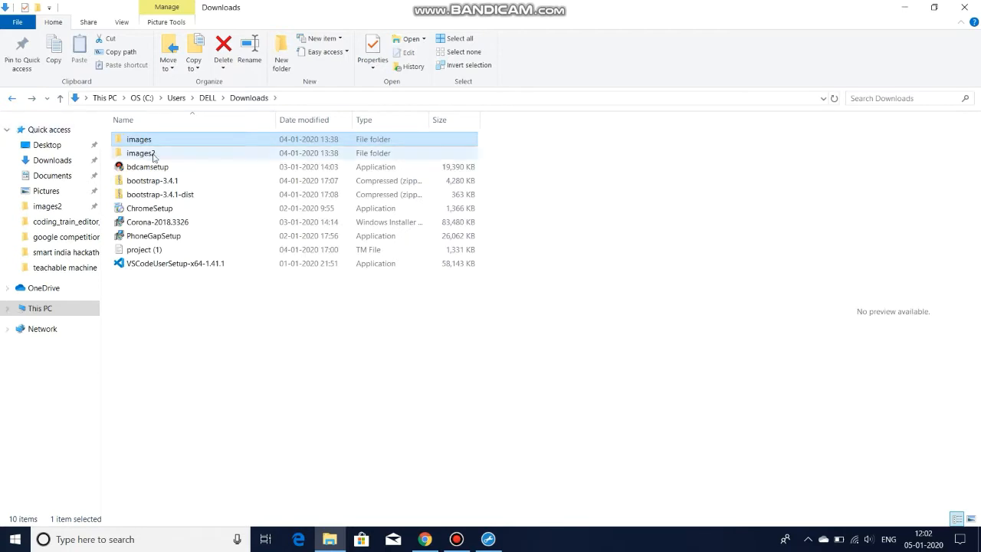
# - Open images2, preview the close-up eyes and two portrait photos, then hide File Explorer
pyautogui.doubleClick(140, 153)
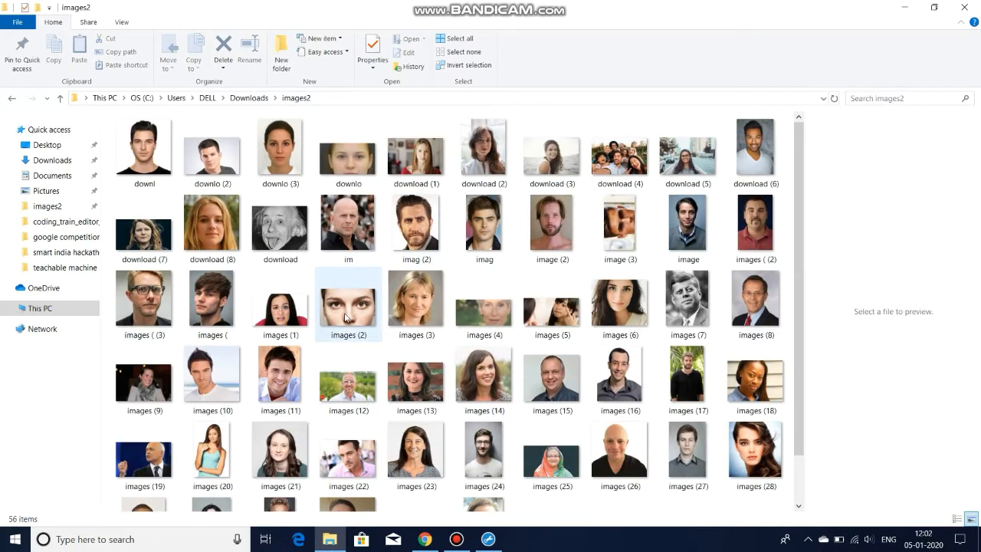
pyautogui.click(619, 448)
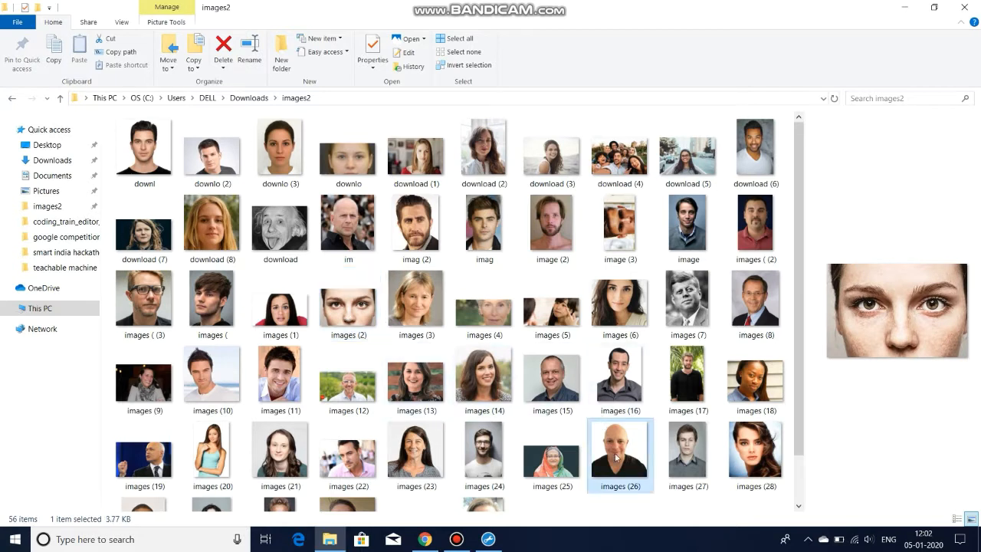
pyautogui.click(620, 300)
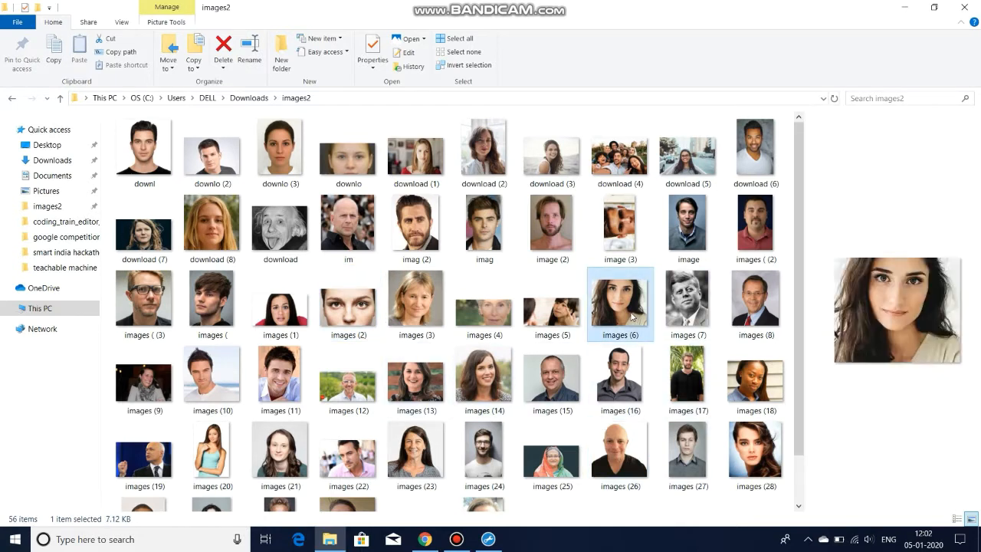
pyautogui.click(755, 149)
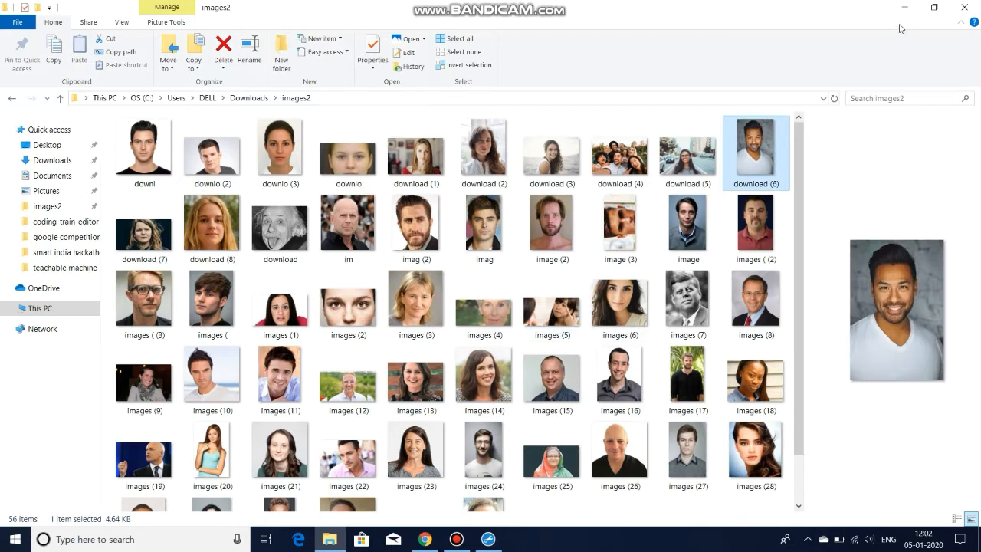
pyautogui.click(12, 97)
pyautogui.write('t')
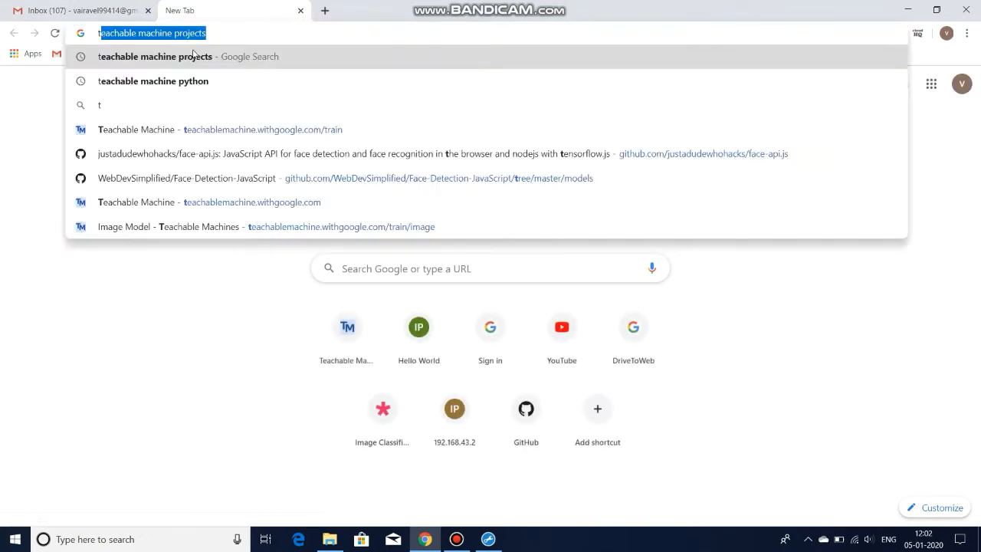
# - Google 'teachable machine', open its website and choose Get Started
pyautogui.write('eachable machine projects')
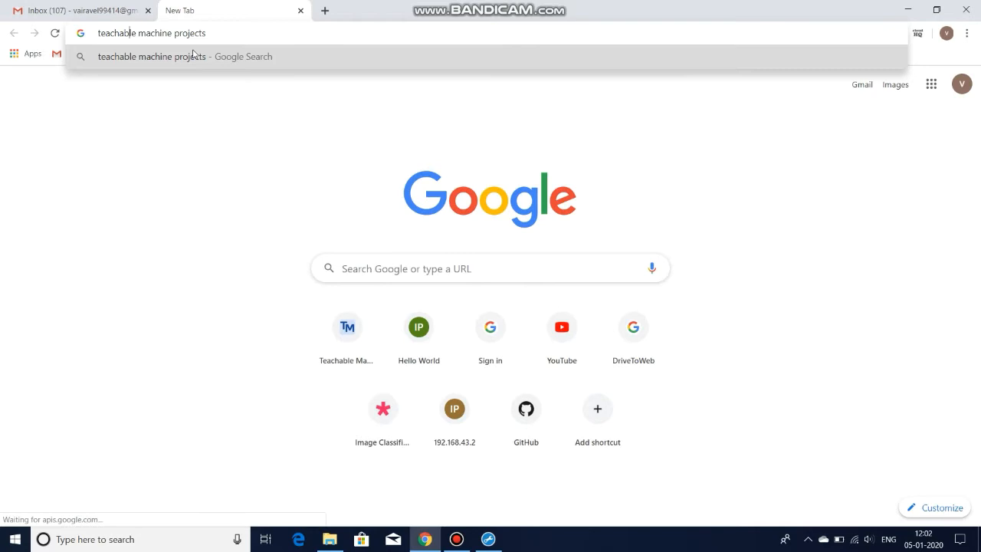
pyautogui.press('Backspace')
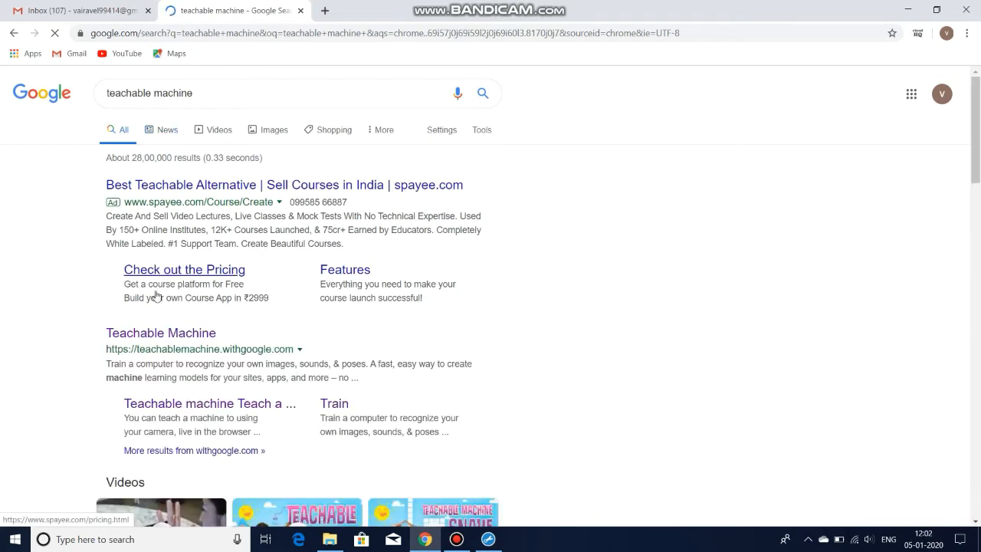
pyautogui.click(160, 332)
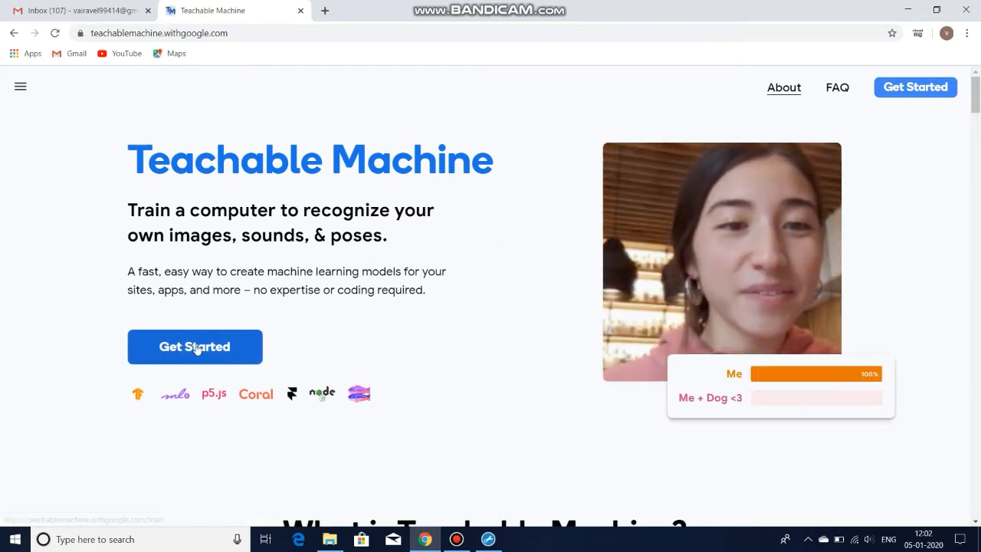
pyautogui.click(194, 346)
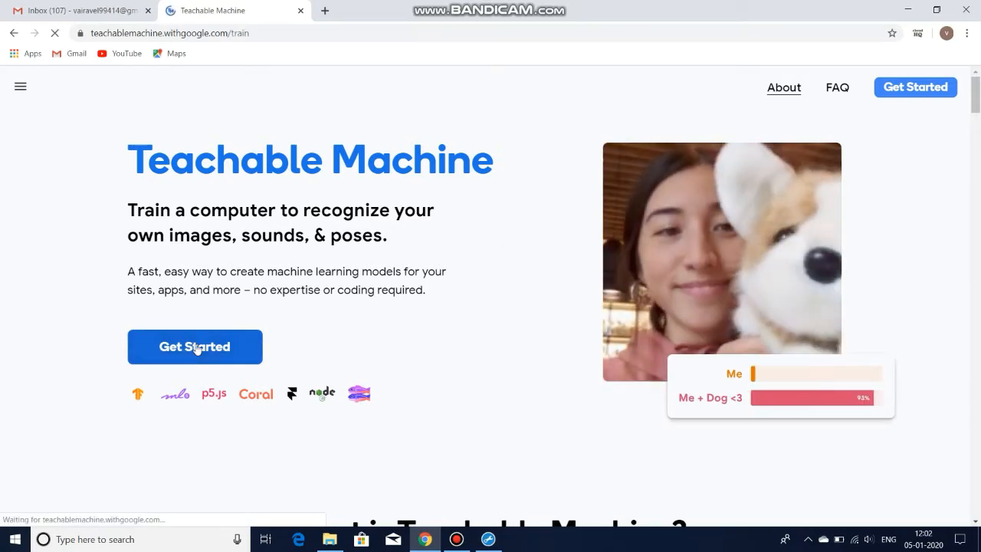
# - Begin a new image project, choose file upload for Class 1, and return to Downloads
pyautogui.click(194, 346)
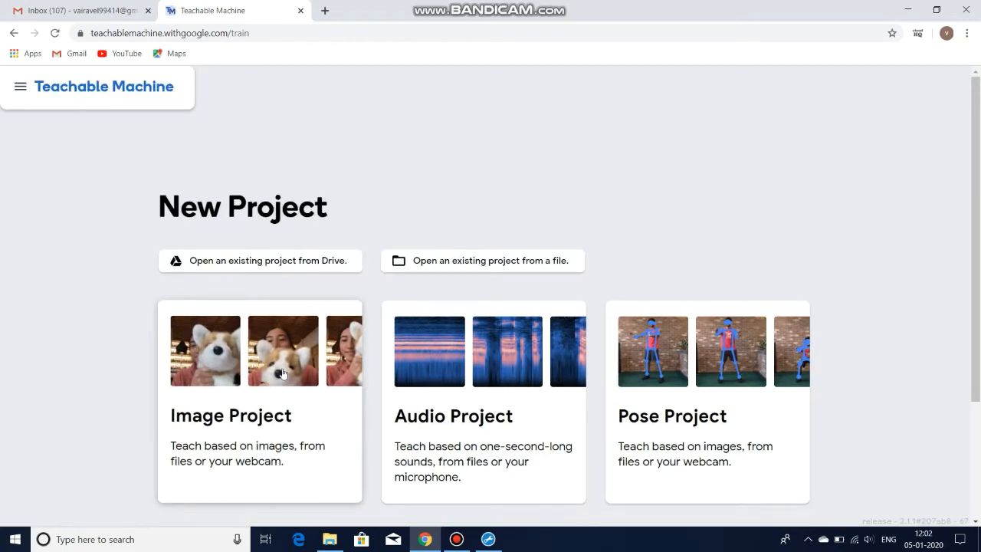
pyautogui.moveTo(243, 390)
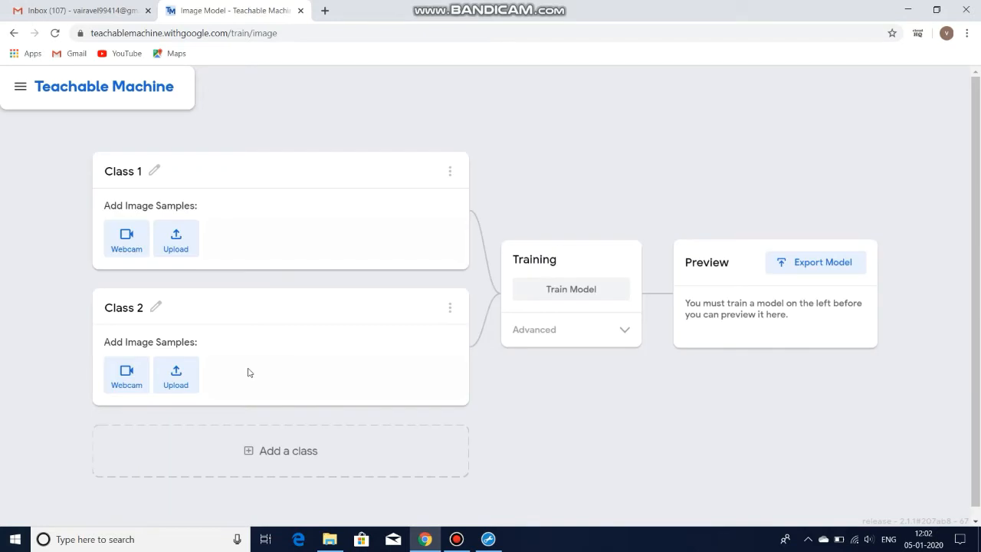
pyautogui.click(175, 237)
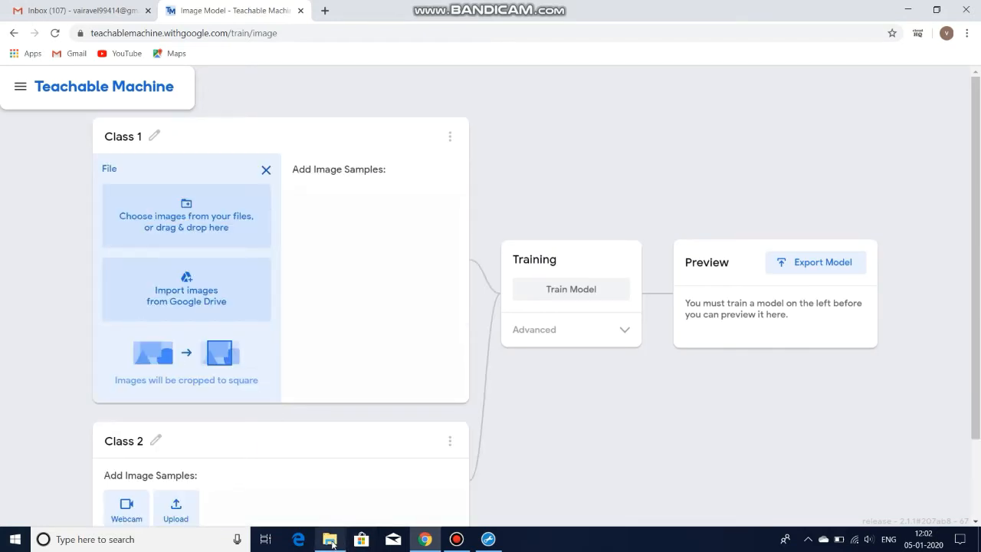
pyautogui.click(329, 538)
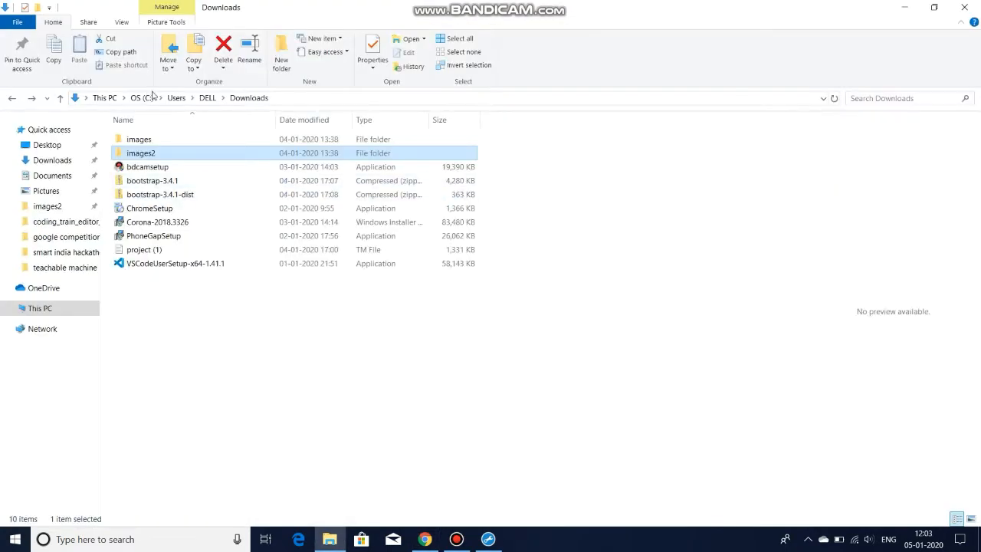
# - Drag the images photos into Class 1 and images2 into Class 2, then start training
pyautogui.click(139, 139)
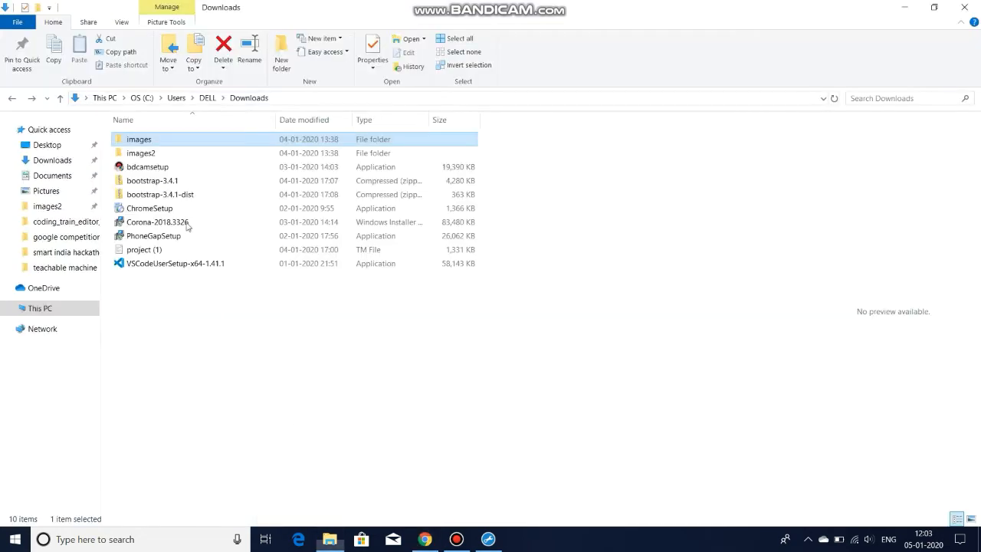
pyautogui.doubleClick(141, 152)
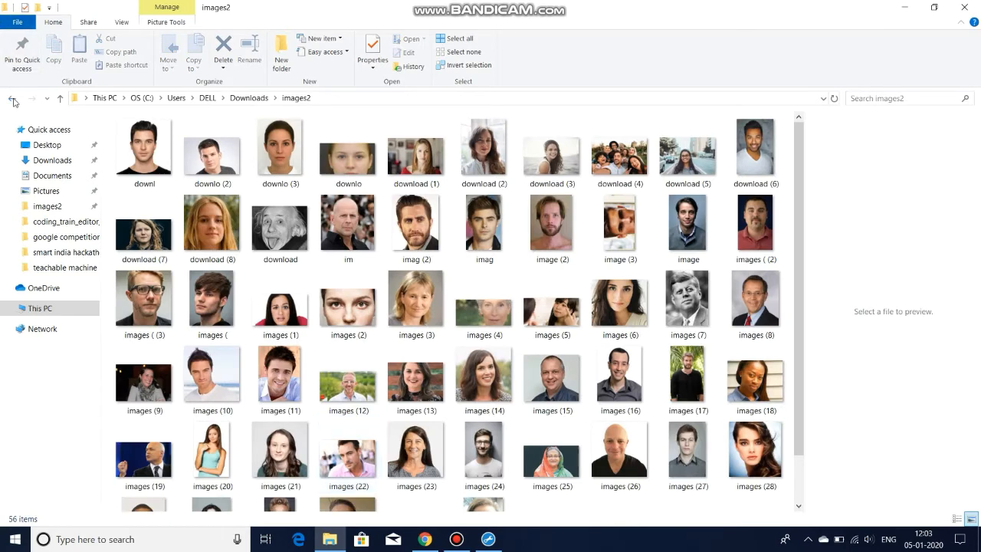
pyautogui.click(11, 97)
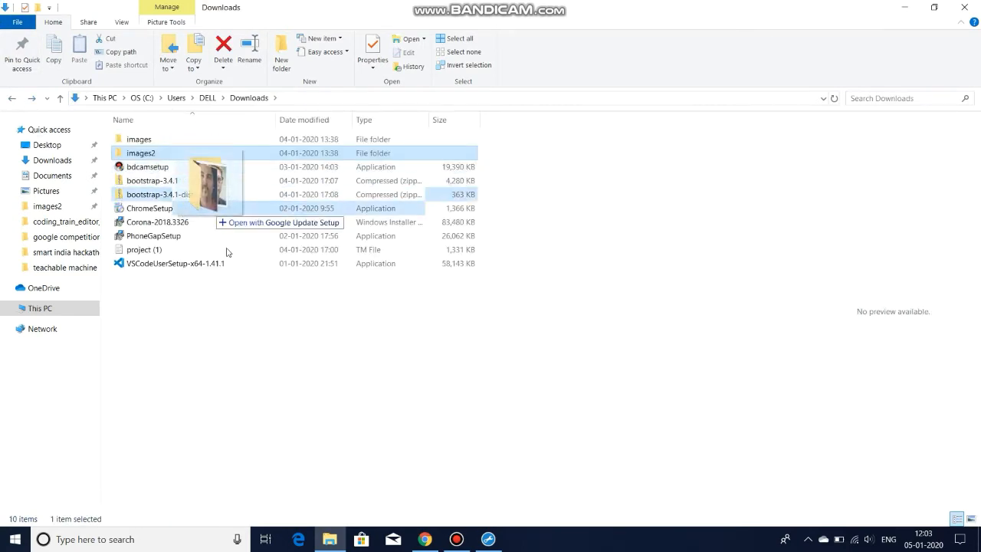
pyautogui.click(425, 539)
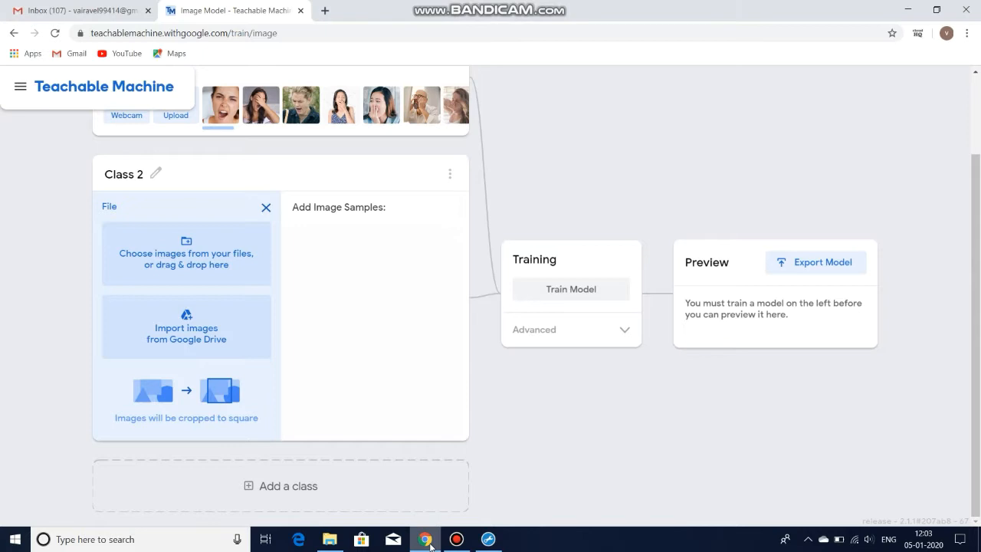
pyautogui.click(570, 289)
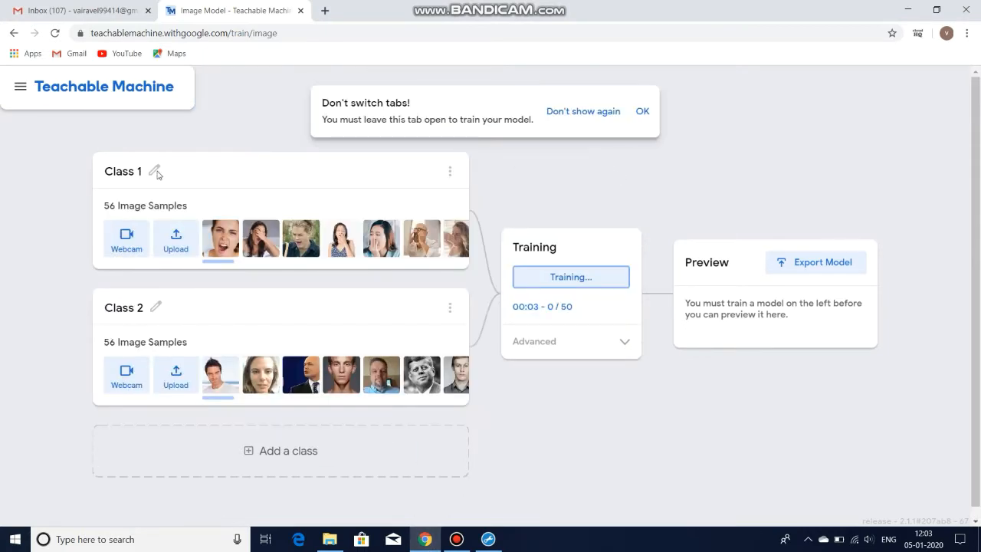
# - Rename Class 1 to DROWSY and Class 2 to NORMAL, then retrain the model
pyautogui.click(155, 171)
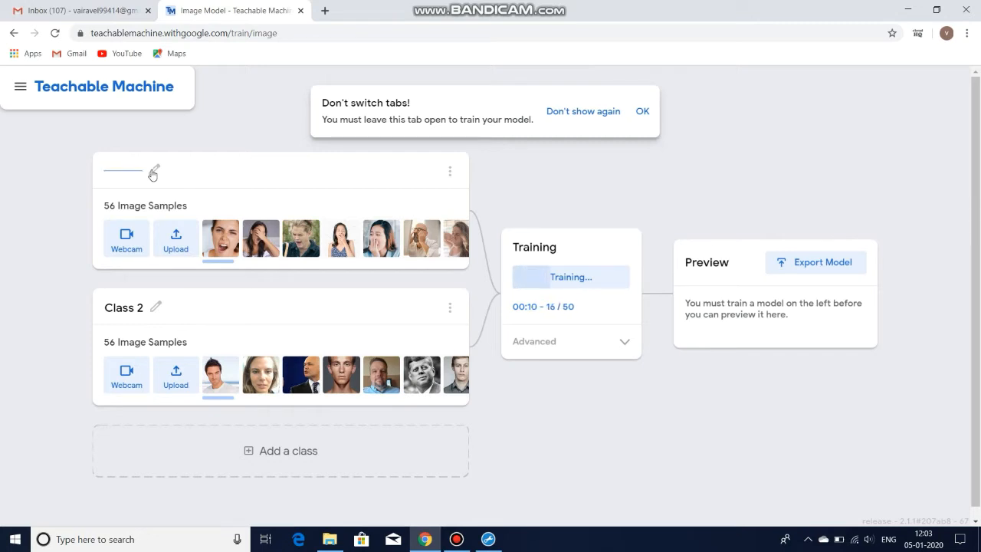
pyautogui.write('DRO')
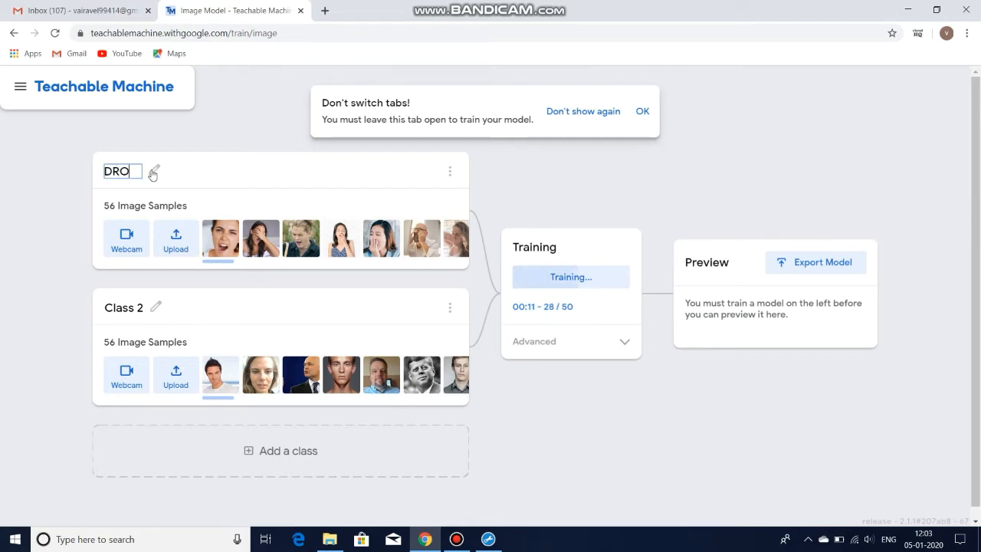
pyautogui.write('WSY')
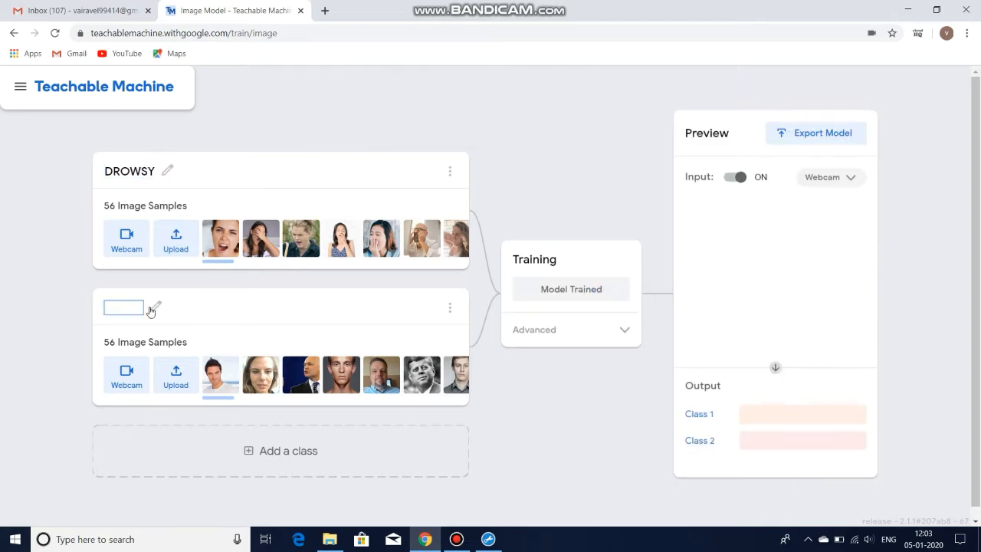
pyautogui.write('NORMAL')
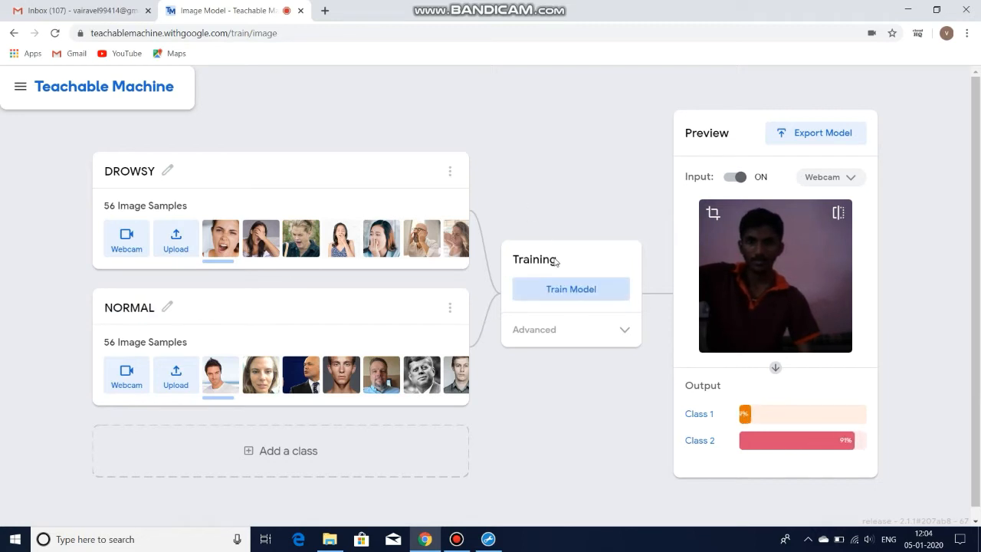
pyautogui.click(570, 289)
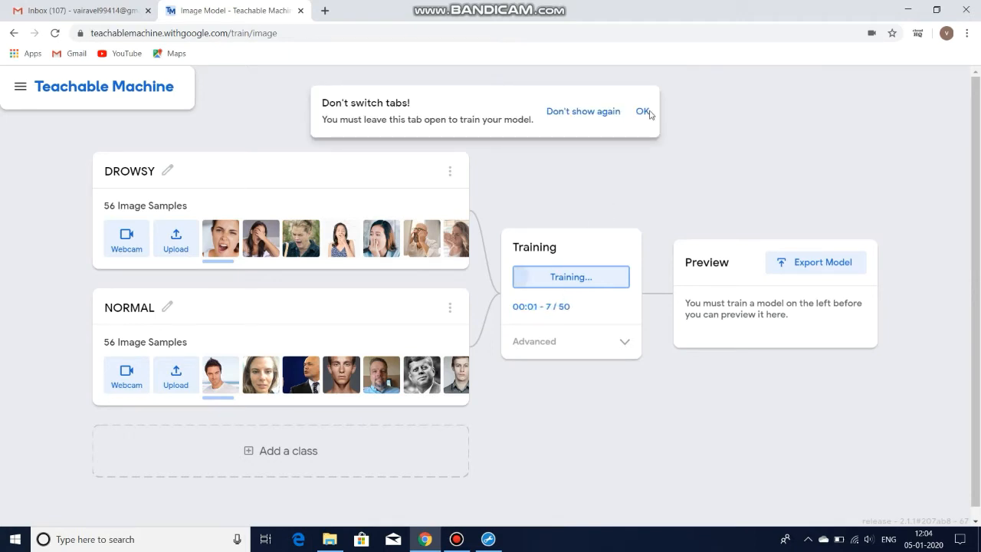
# - Dismiss the keep-this-tab-open notice and let retraining finish with the webcam preview scoring DROWSY and NORMAL
pyautogui.click(642, 111)
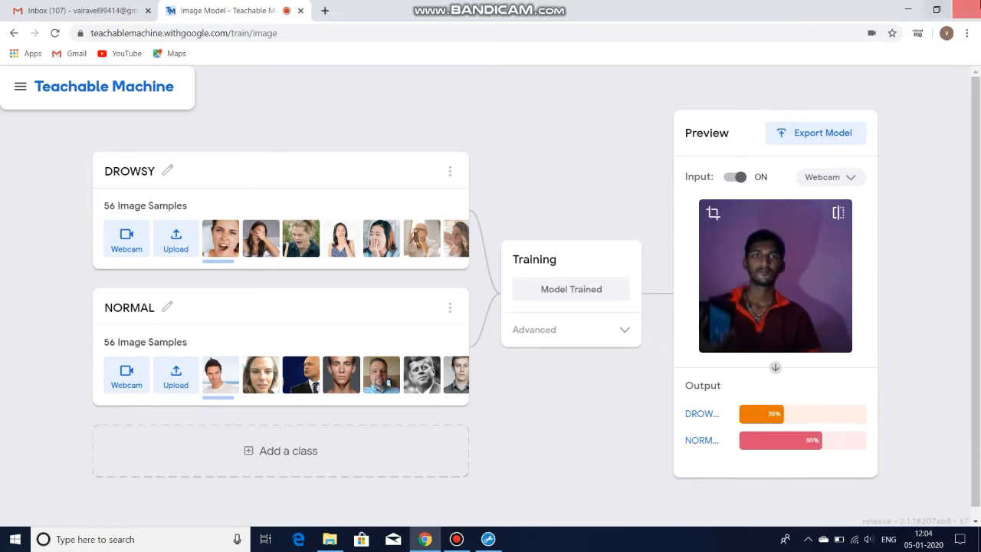
pyautogui.click(456, 538)
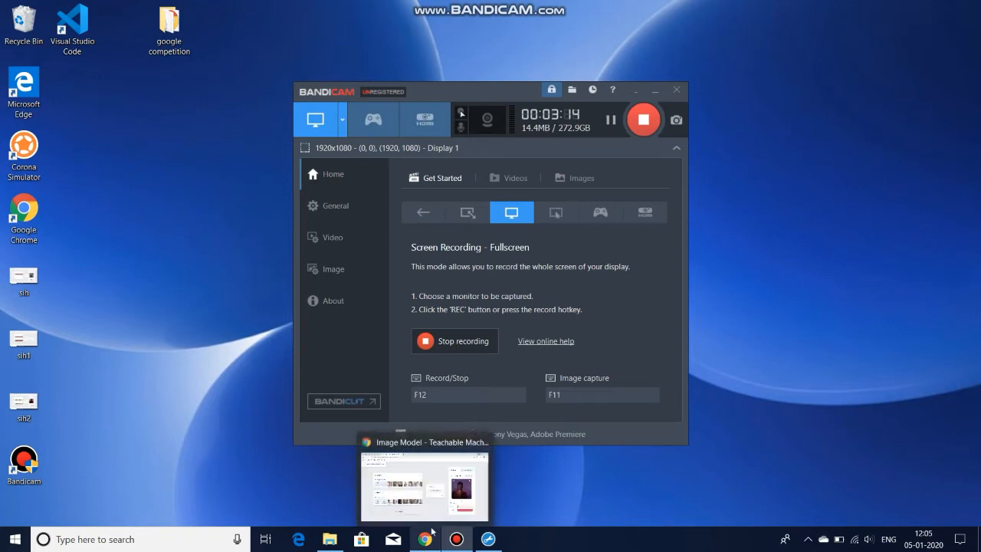
pyautogui.click(424, 486)
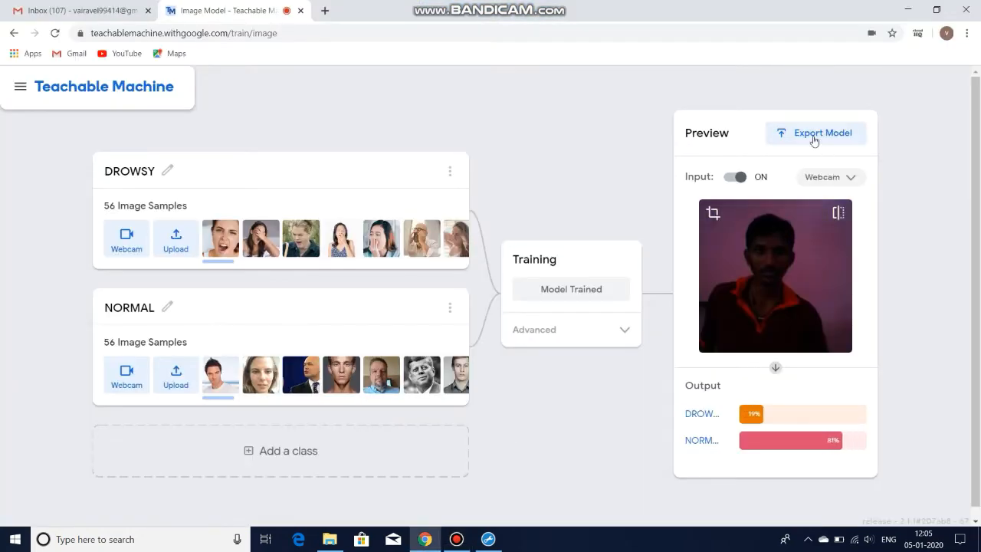
# - Export the model as TensorFlow.js via Upload my model for a shareable link
pyautogui.click(815, 132)
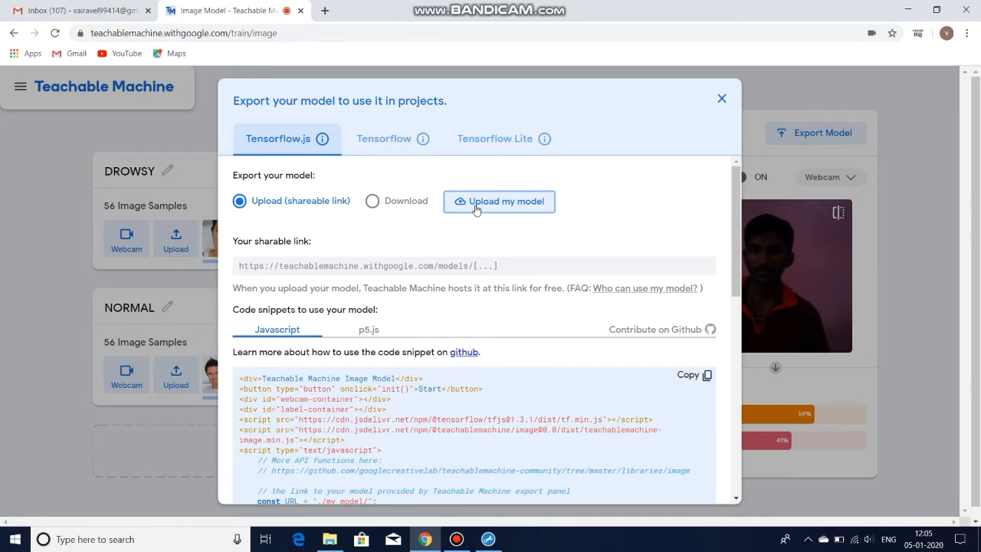
pyautogui.click(499, 201)
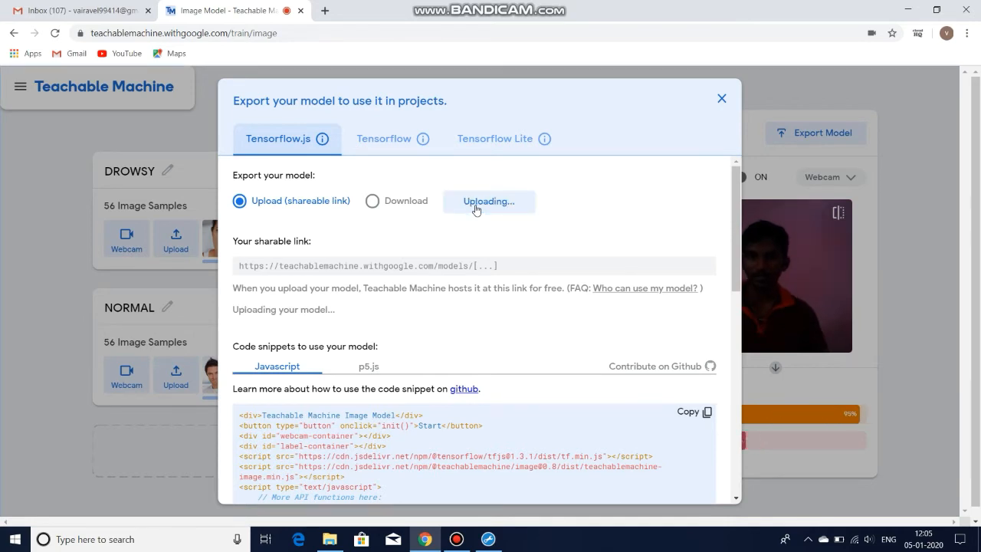
pyautogui.moveTo(512, 255)
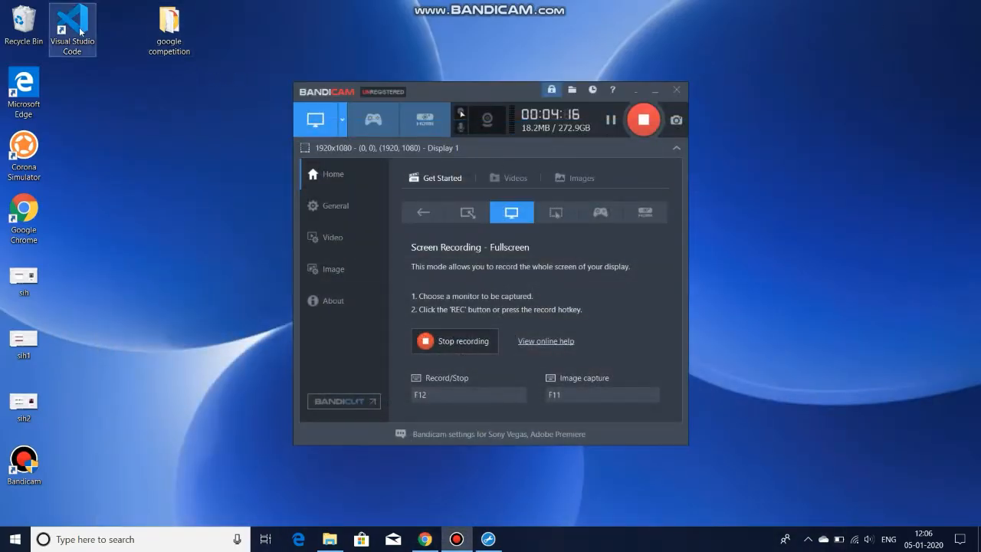
pyautogui.moveTo(72, 29)
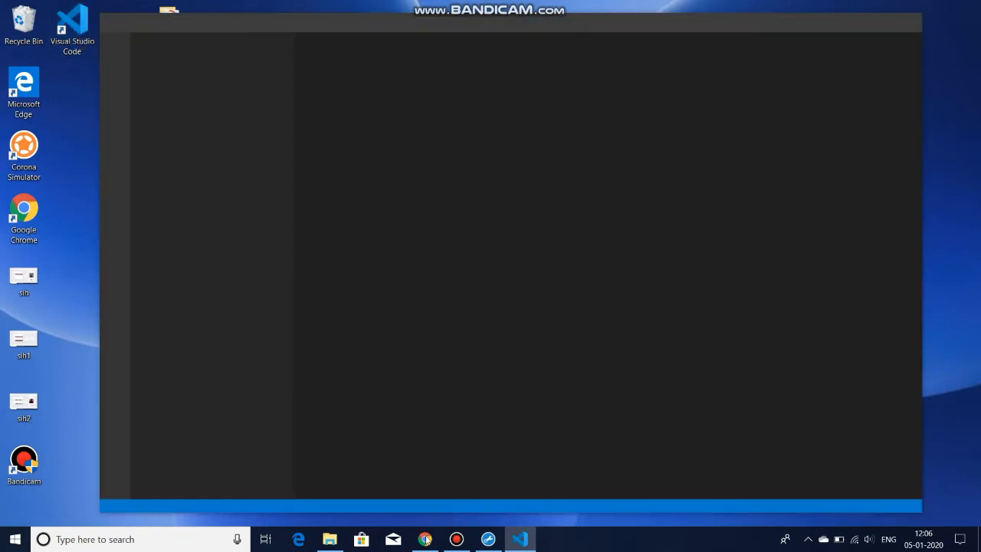
# - Scroll through index.html's head and body sections, then follow its p5.js script link
pyautogui.click(519, 539)
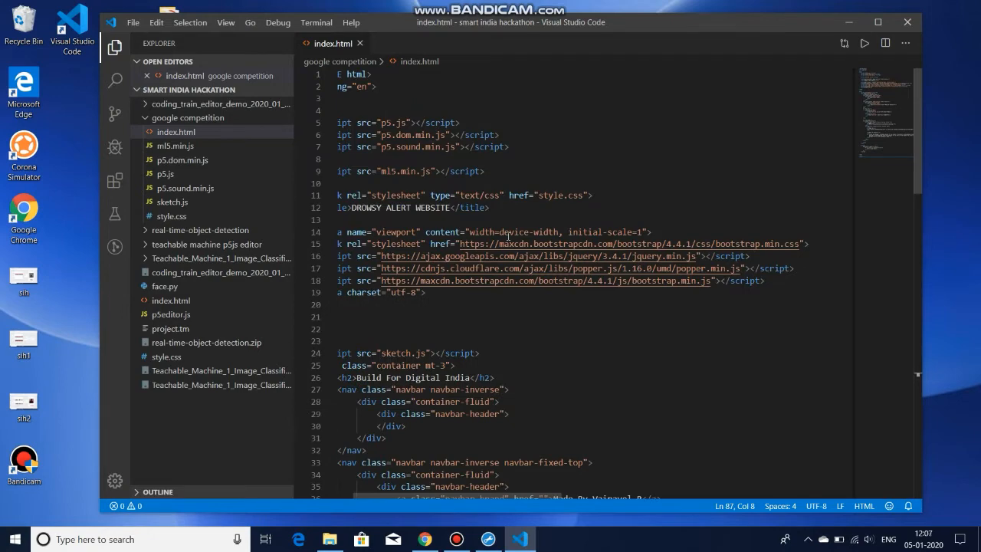
pyautogui.scroll(-3)
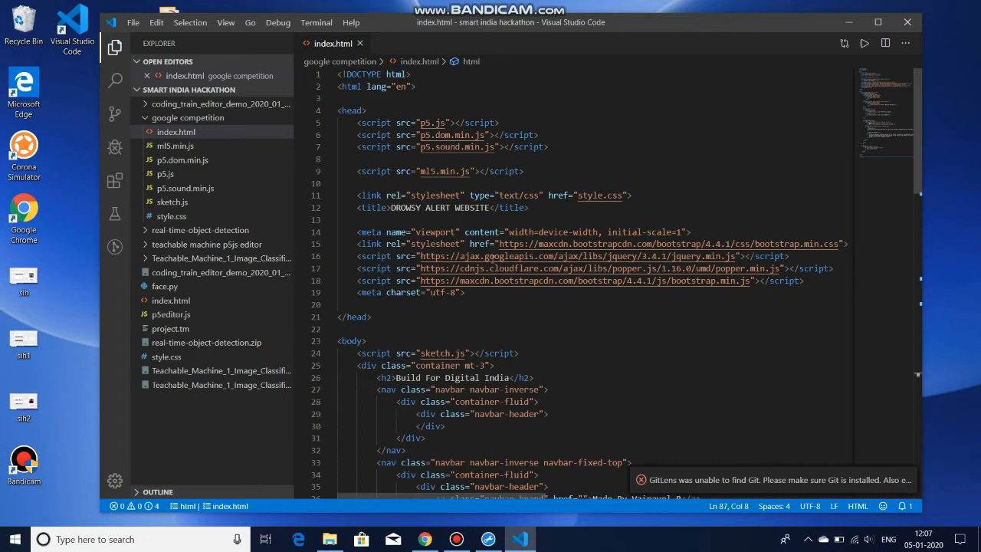
pyautogui.scroll(-3)
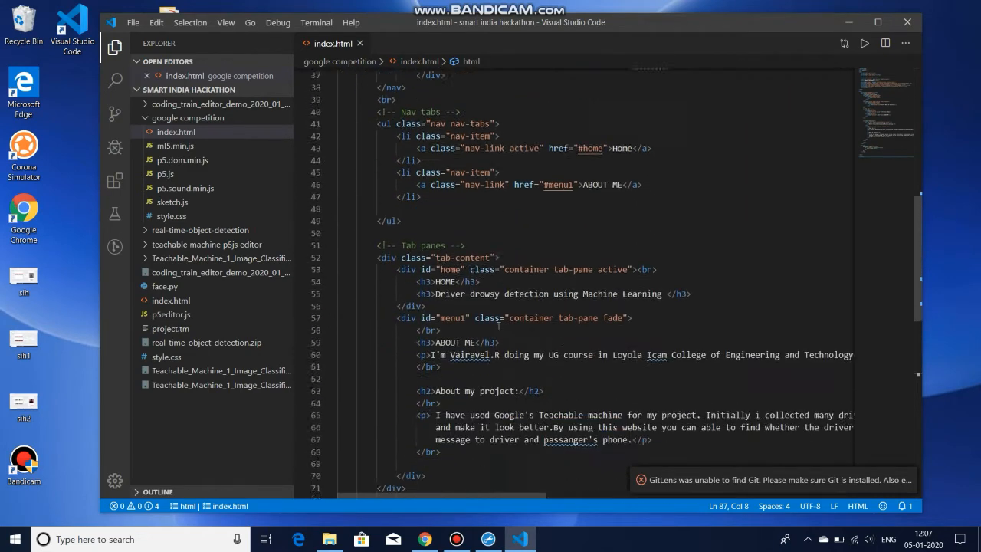
pyautogui.scroll(-3)
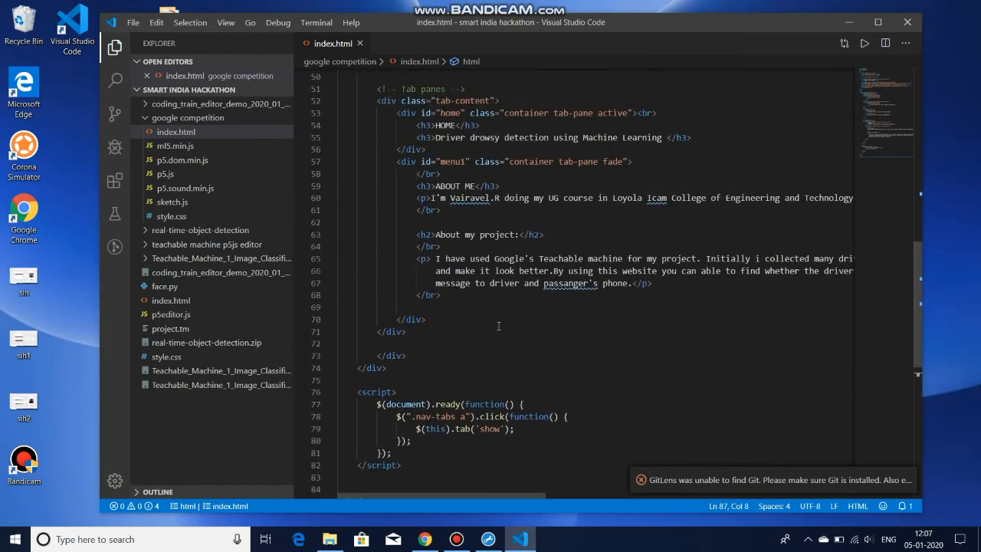
pyautogui.scroll(3)
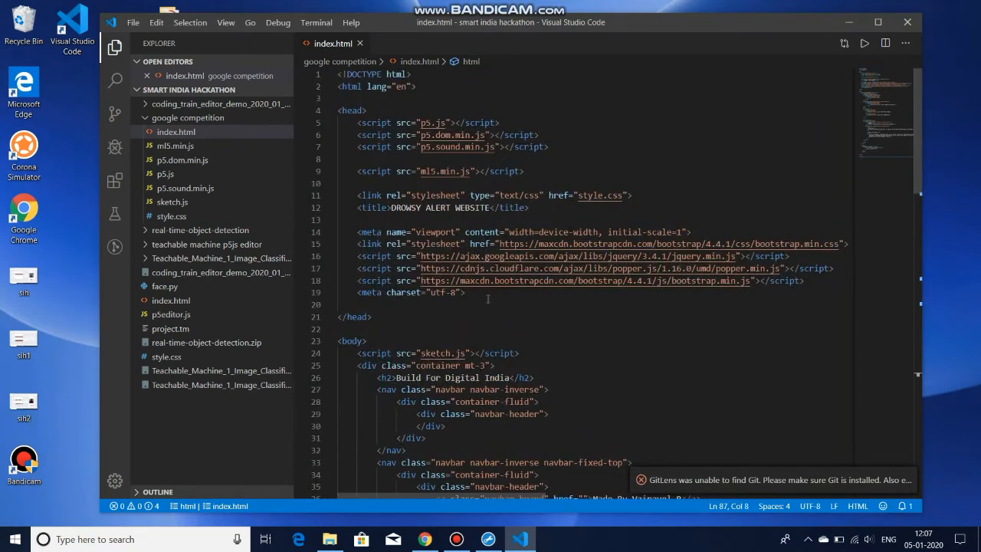
pyautogui.moveTo(434, 123)
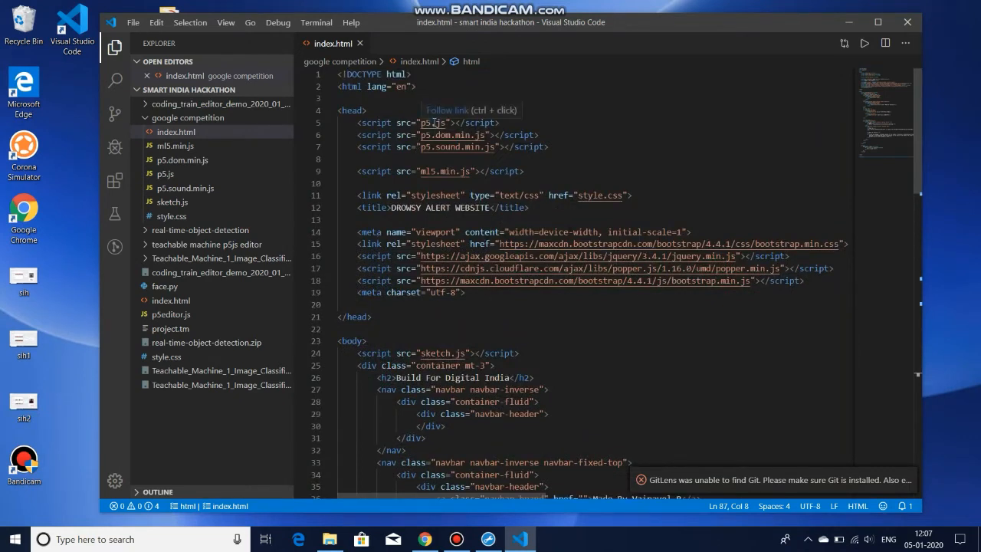
pyautogui.click(435, 123)
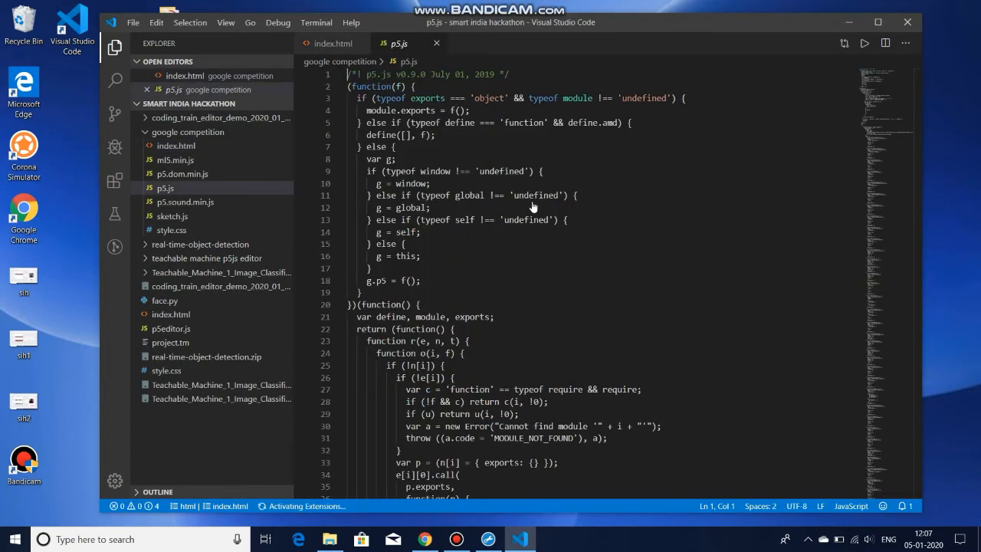
# - Skim the p5.js library file, return to index.html and open p5.dom.min.js
pyautogui.scroll(-3)
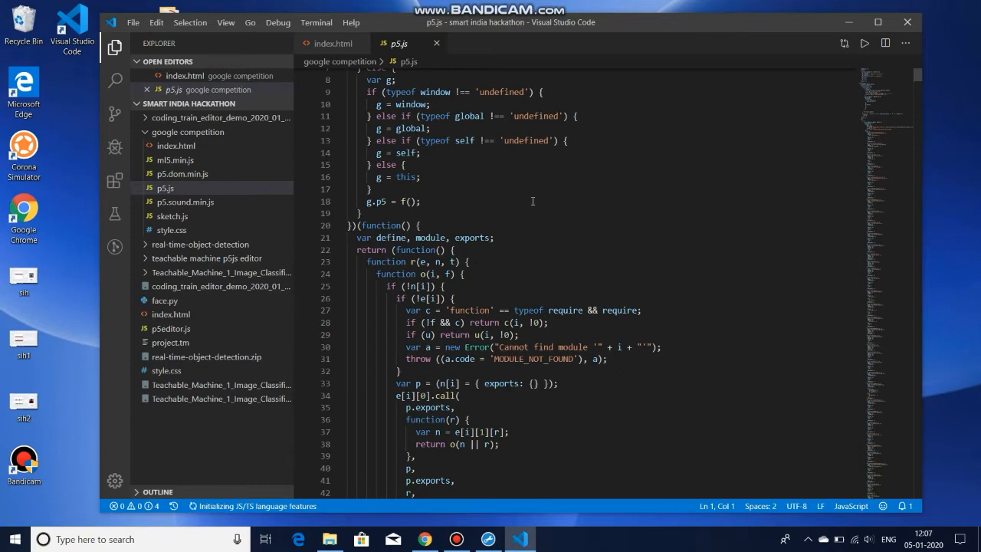
pyautogui.scroll(-3)
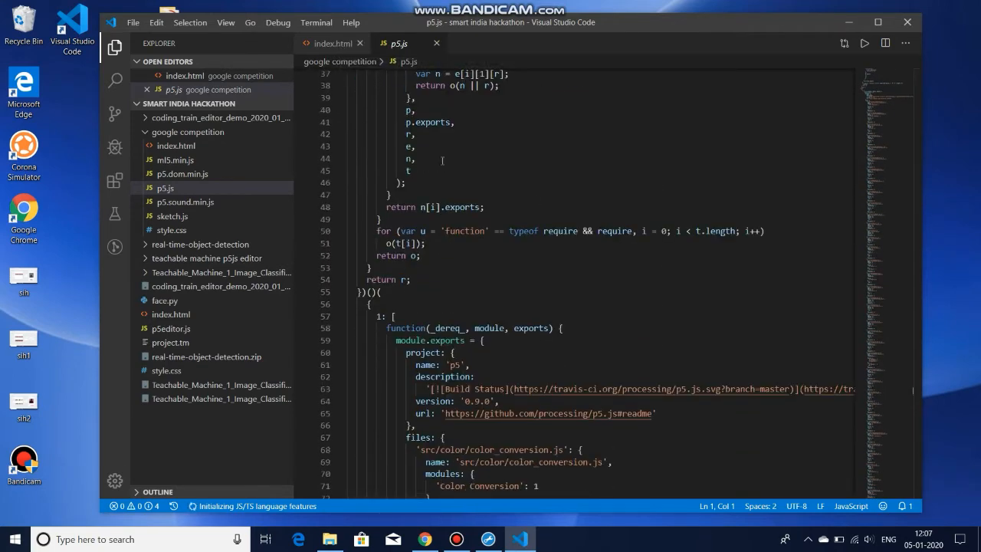
pyautogui.click(331, 43)
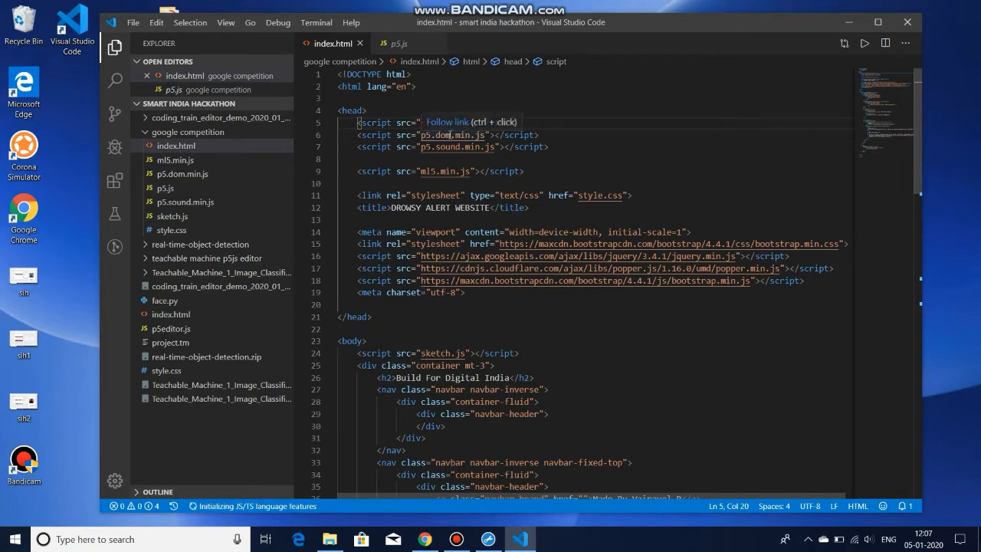
pyautogui.click(451, 135)
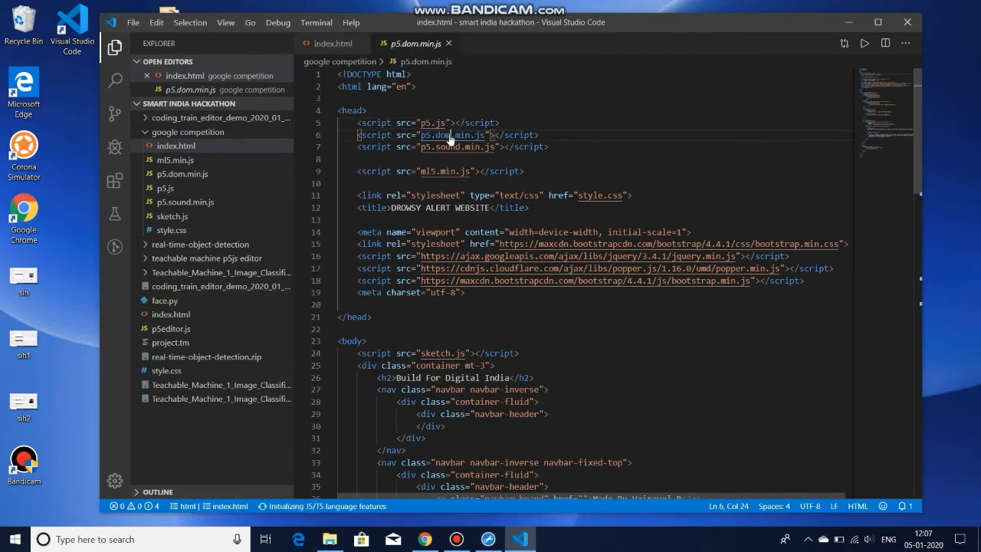
# - Switch back to index.html between library files and open the linked sketch.js
pyautogui.click(330, 43)
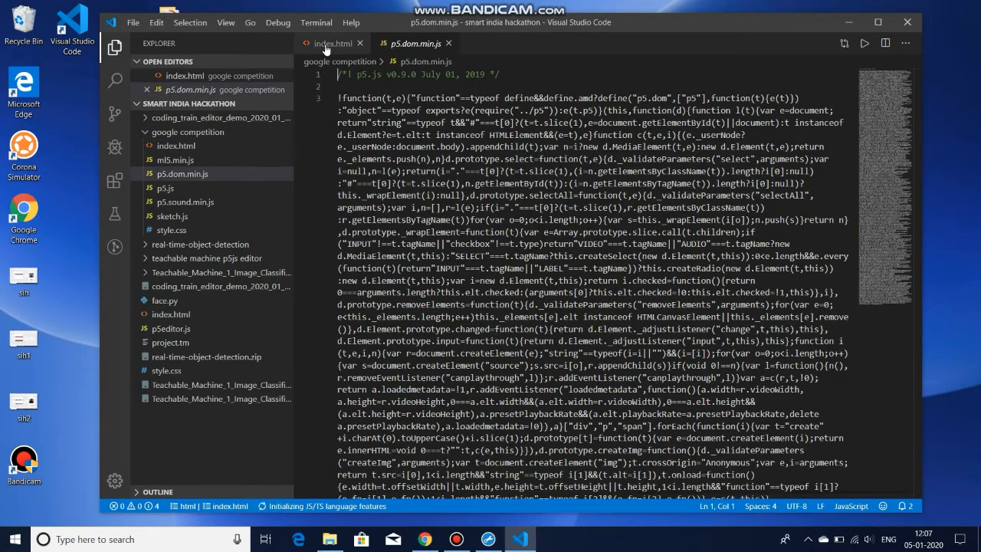
pyautogui.click(332, 43)
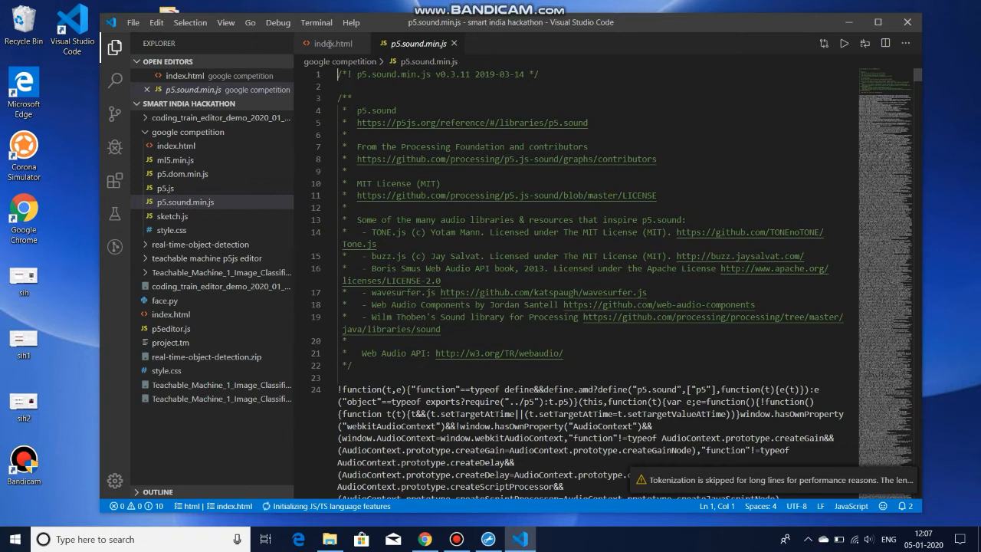
pyautogui.click(331, 44)
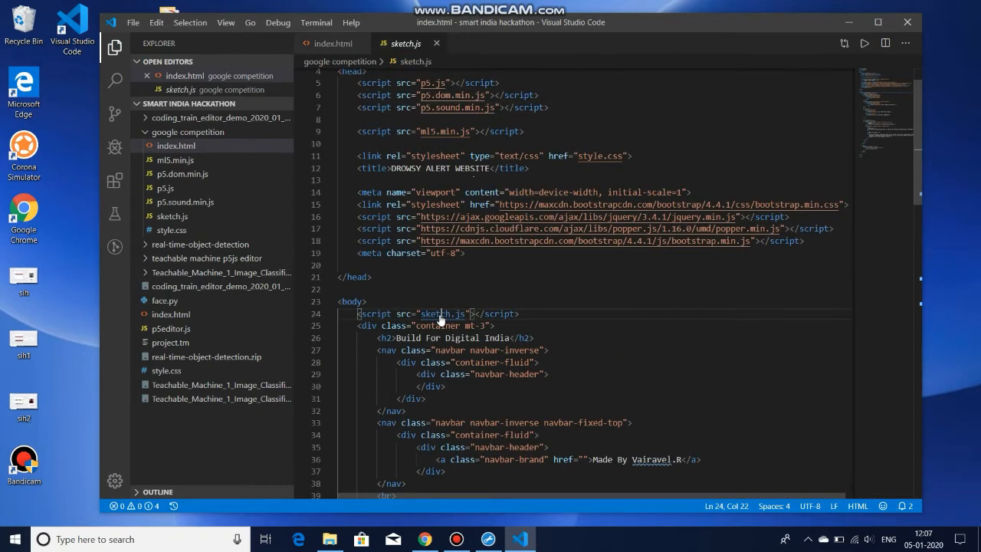
pyautogui.click(404, 42)
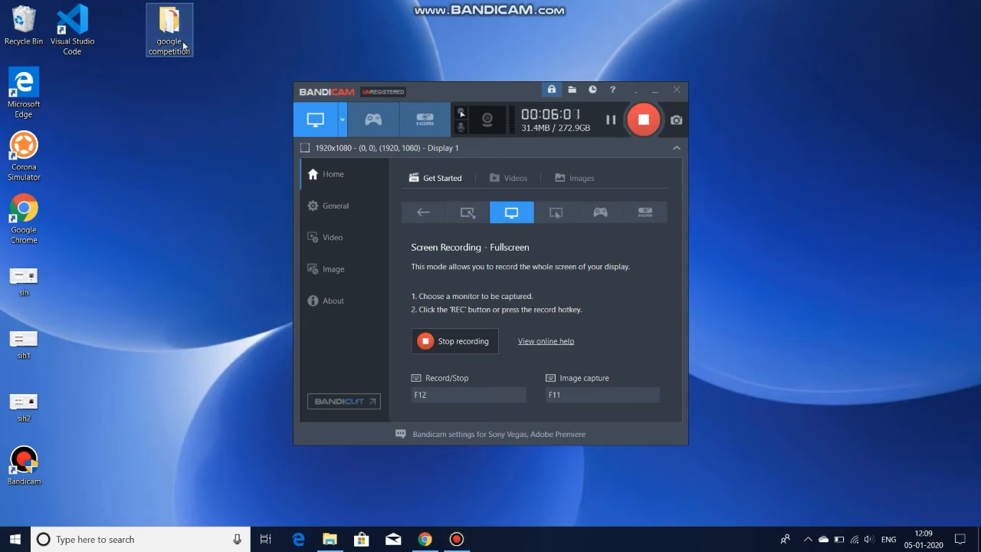
# - Open the google competition folder and launch its index page in Chrome
pyautogui.doubleClick(169, 27)
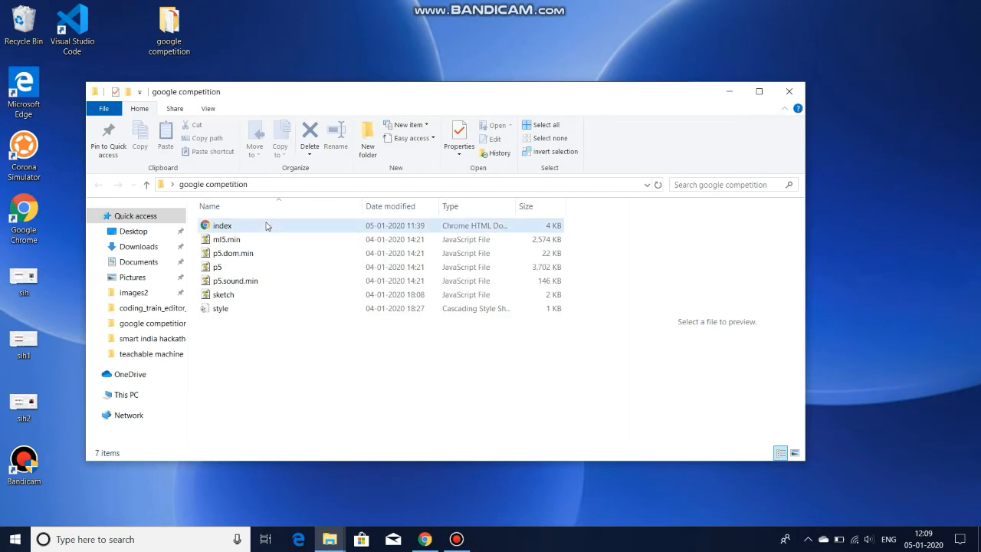
pyautogui.click(221, 226)
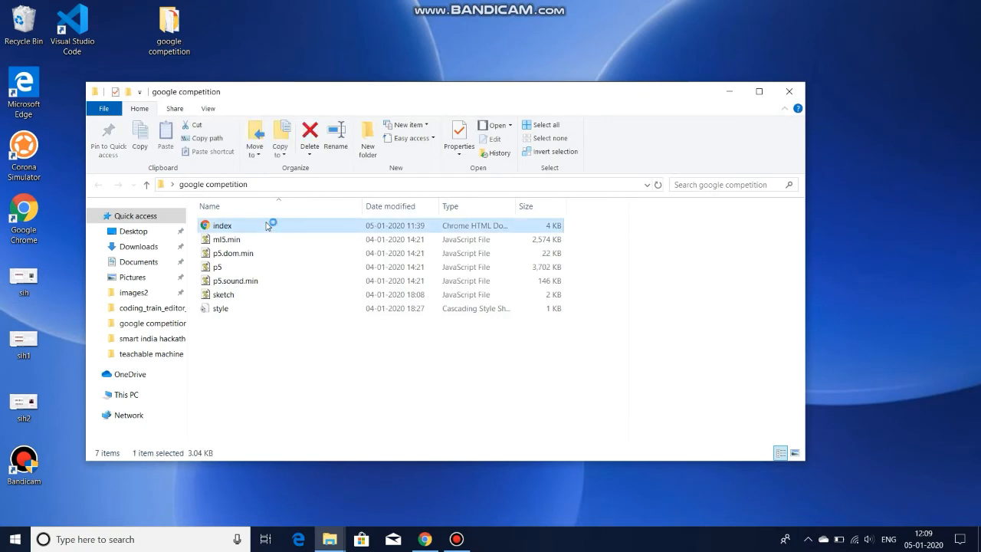
pyautogui.doubleClick(222, 225)
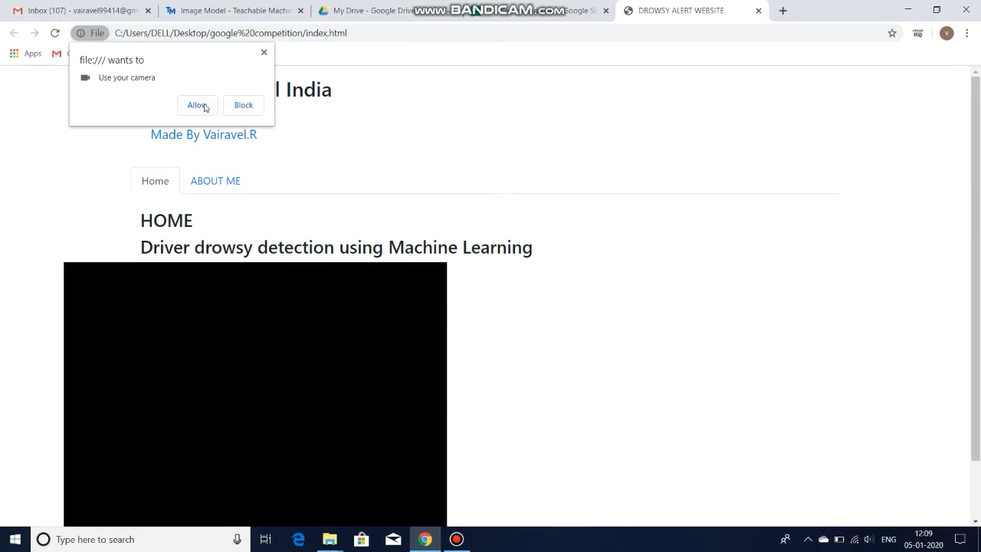
# - Allow webcam access so the live feed shows NORMAL, and view the About Me section
pyautogui.click(197, 105)
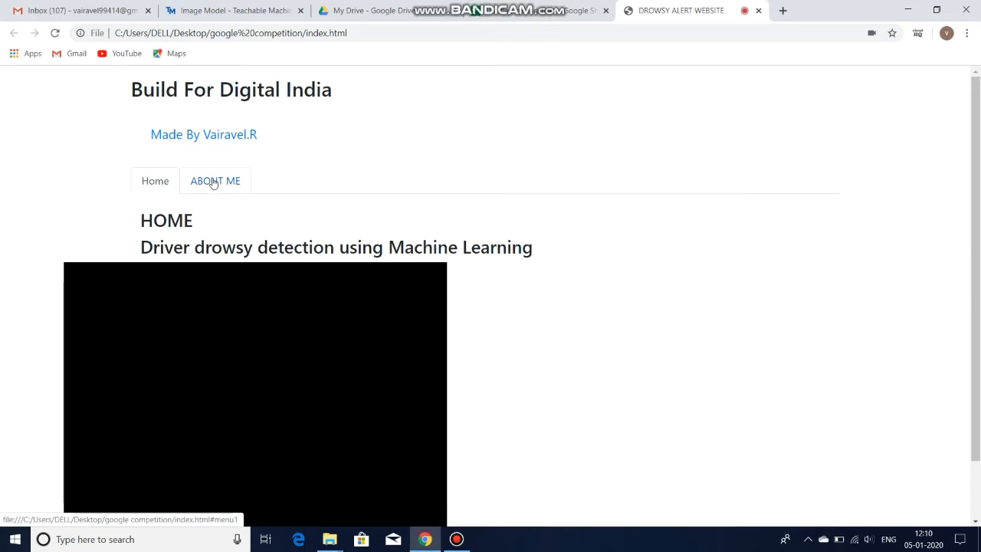
pyautogui.click(216, 181)
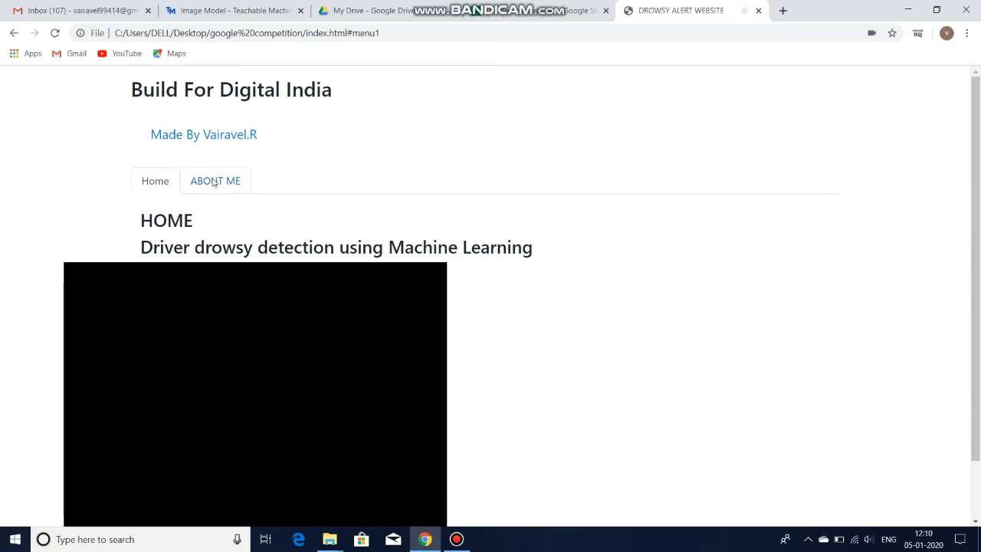
pyautogui.moveTo(281, 177)
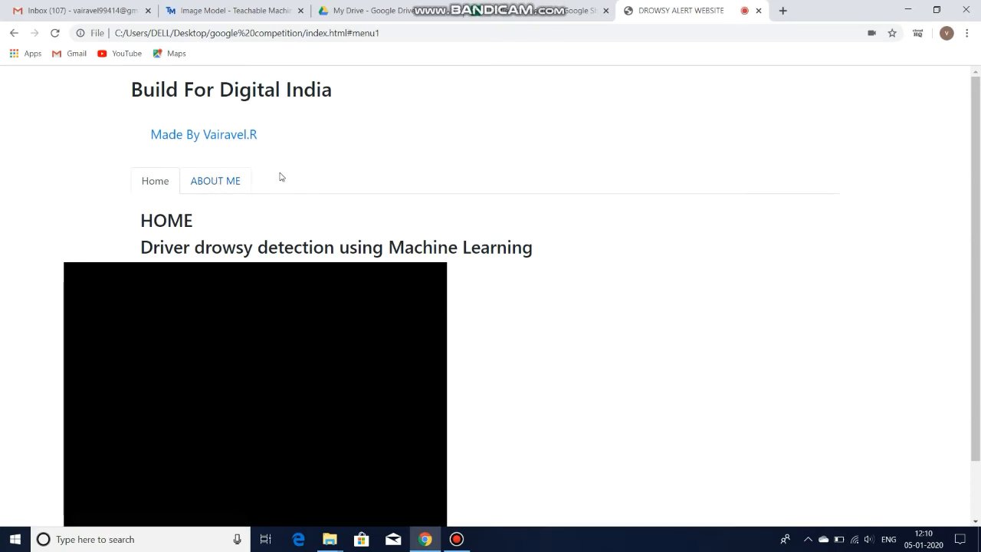
pyautogui.moveTo(570, 239)
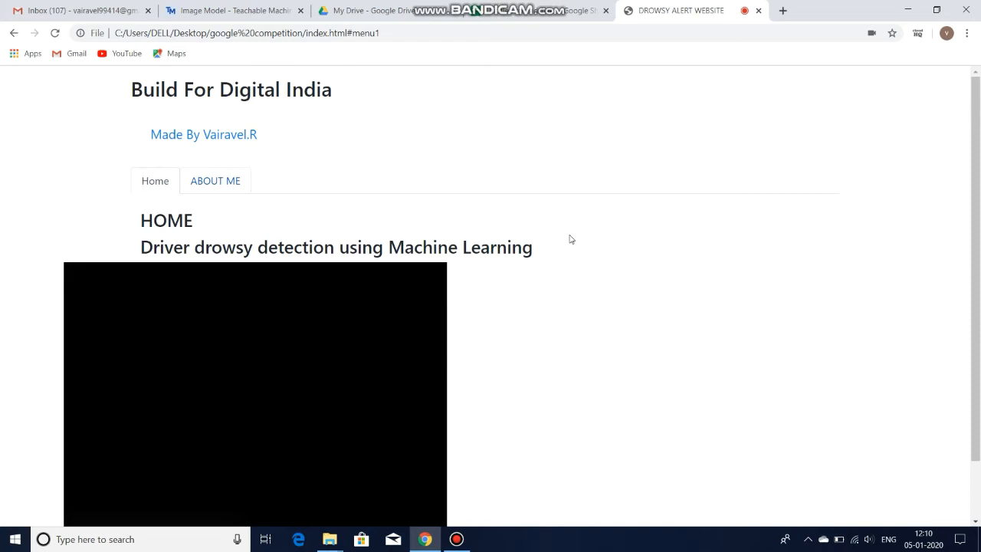
pyautogui.moveTo(549, 261)
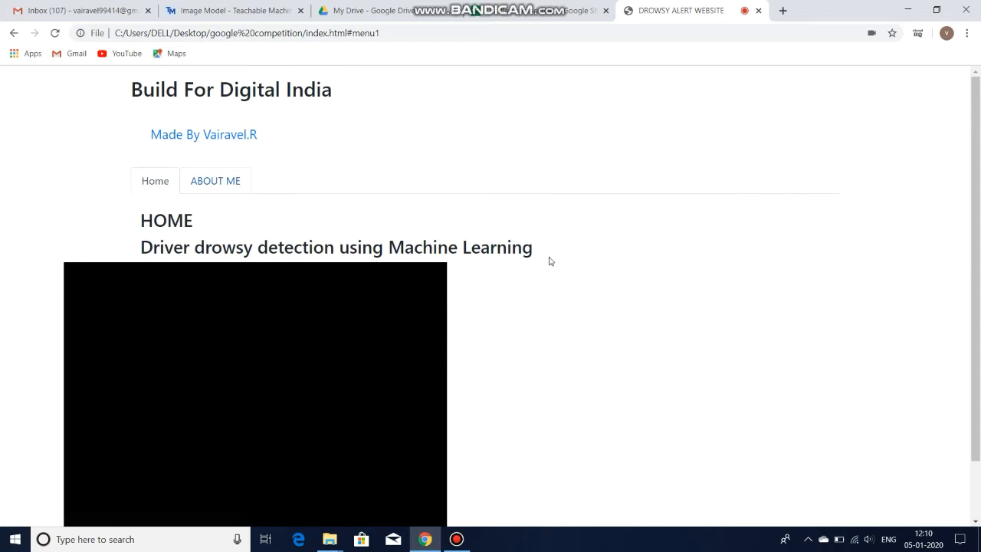
pyautogui.moveTo(449, 202)
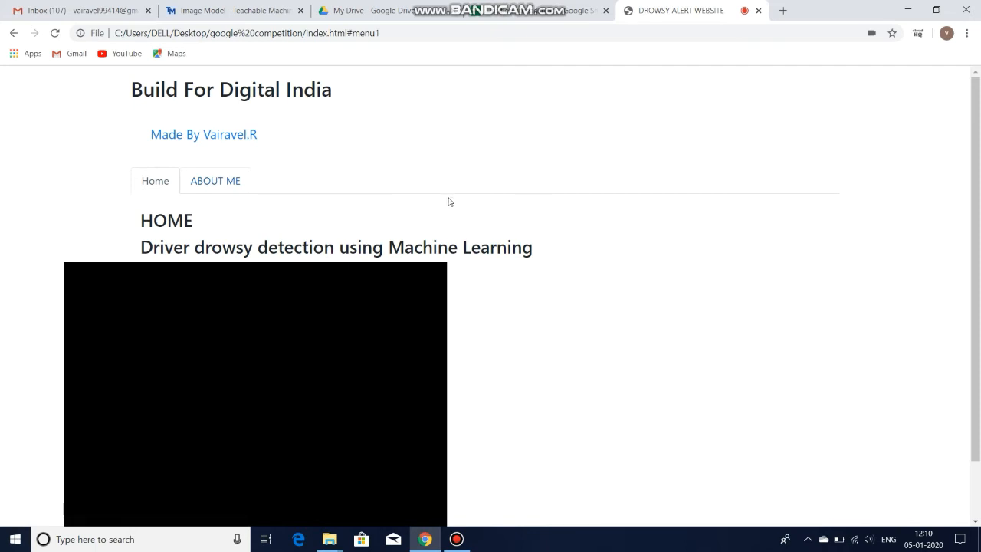
pyautogui.moveTo(667, 93)
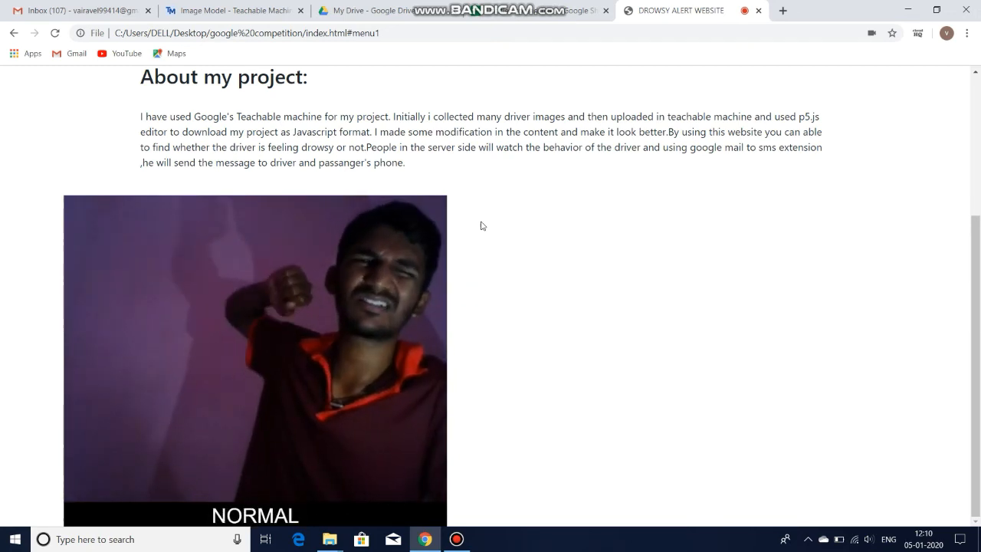
pyautogui.moveTo(495, 198)
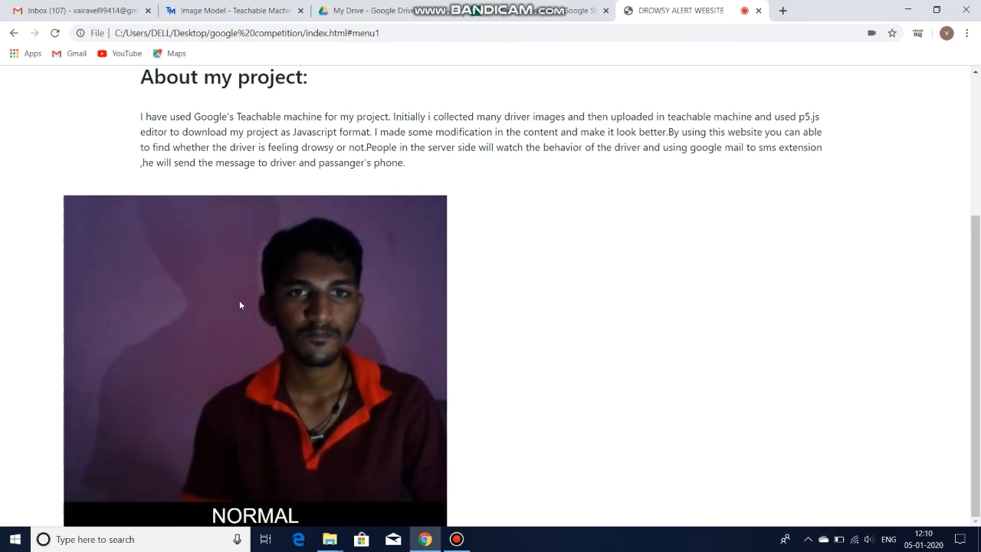
pyautogui.click(215, 181)
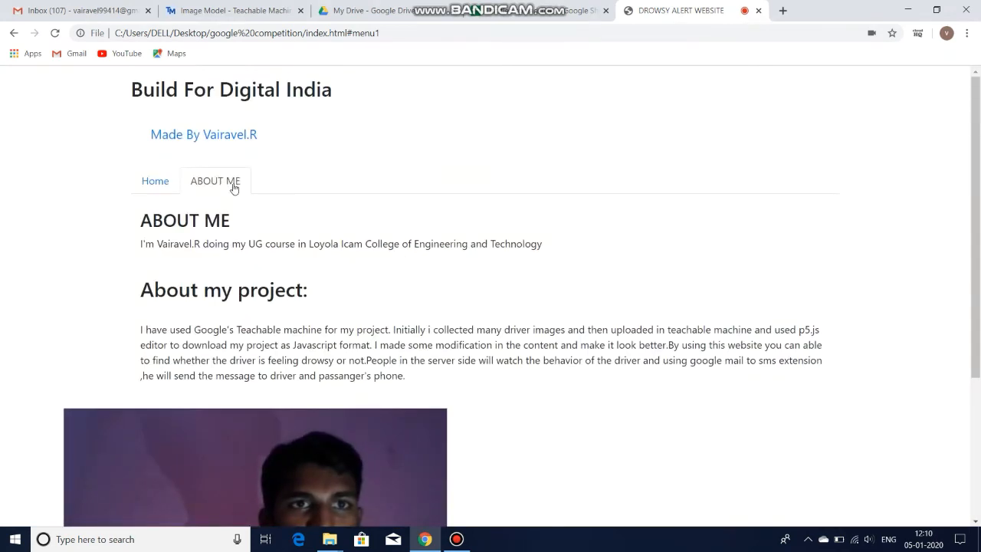
pyautogui.click(155, 181)
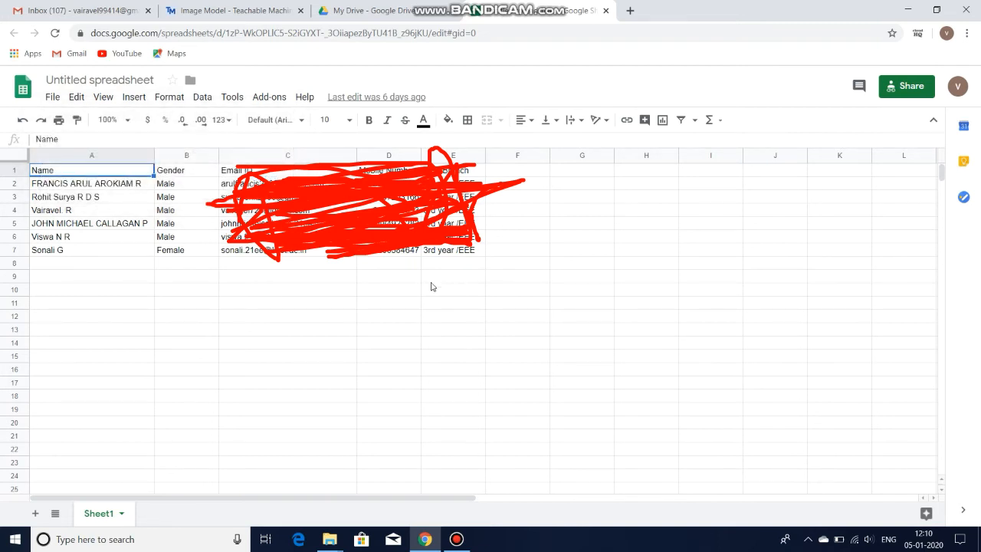
pyautogui.moveTo(367, 10)
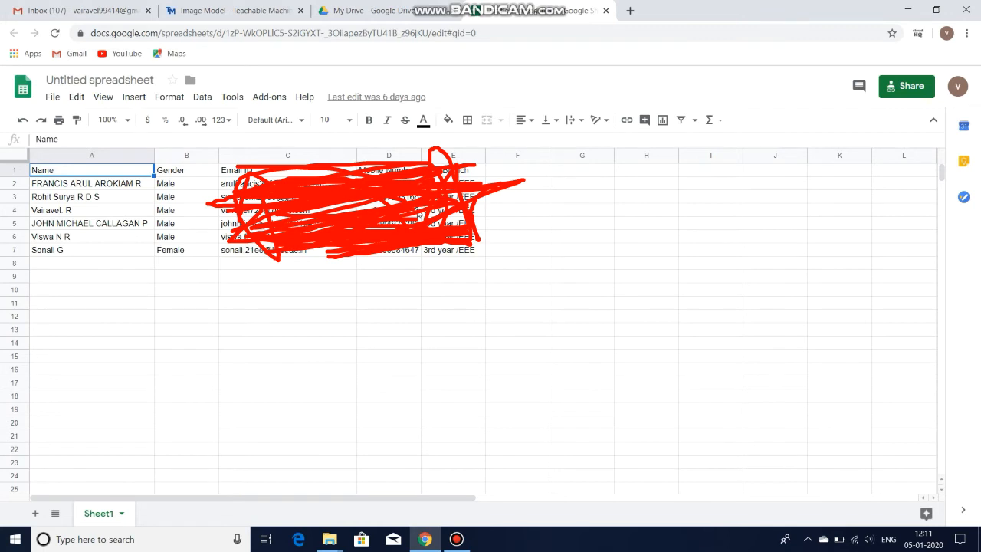
# - Check a contact's mobile number in column D, then go to the Gmail inbox
pyautogui.click(91, 169)
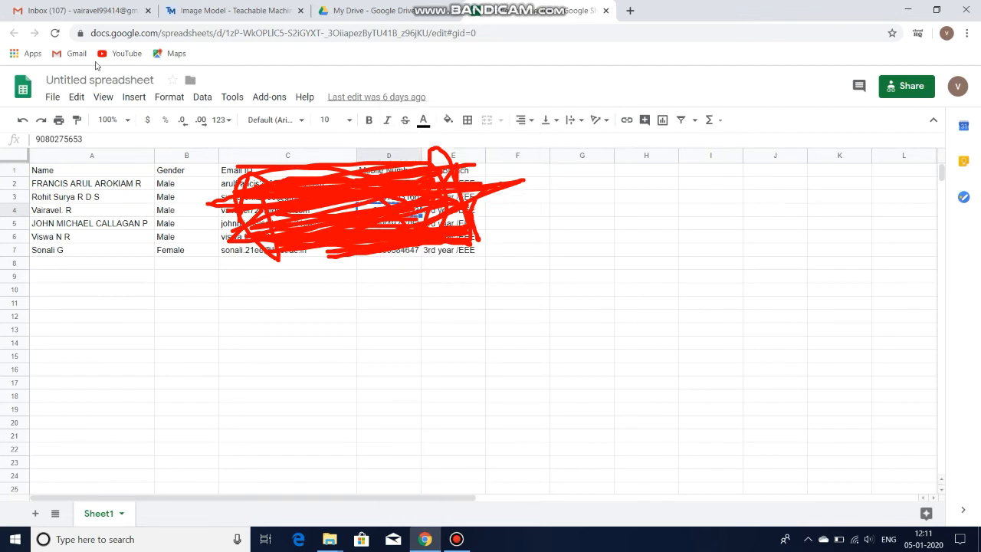
pyautogui.click(77, 10)
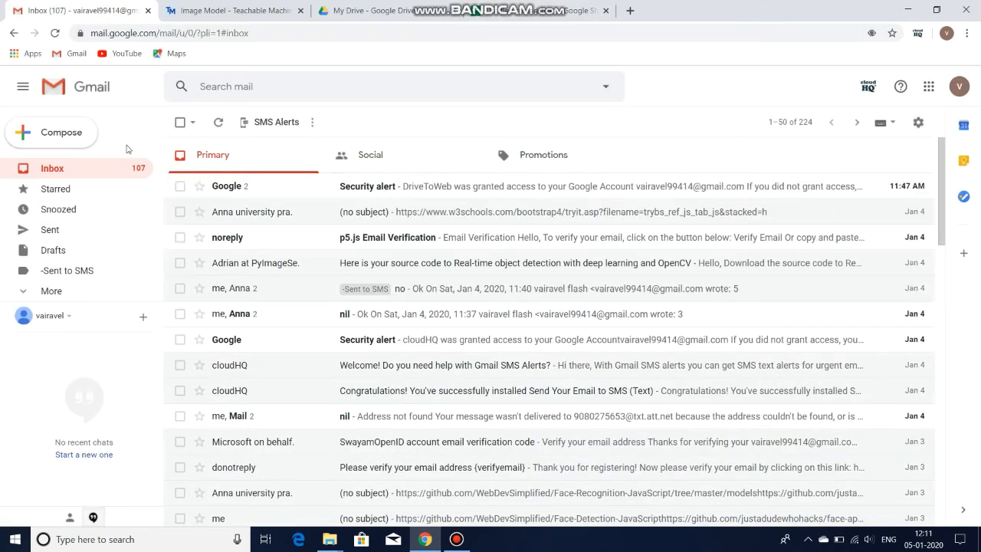
# - Compose a new Gmail message and add the recipient phone number via the send-as-text option
pyautogui.click(52, 132)
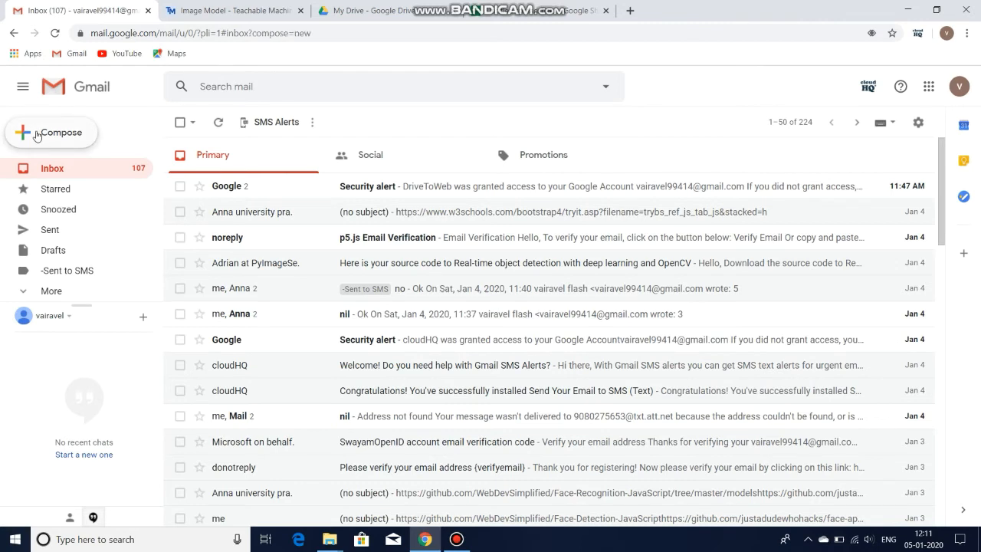
pyautogui.click(51, 132)
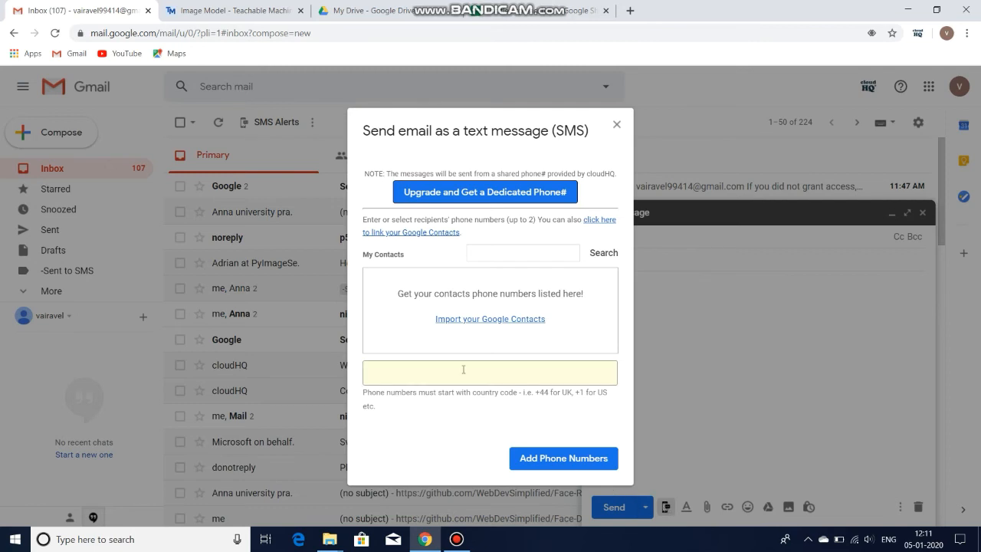
pyautogui.click(490, 371)
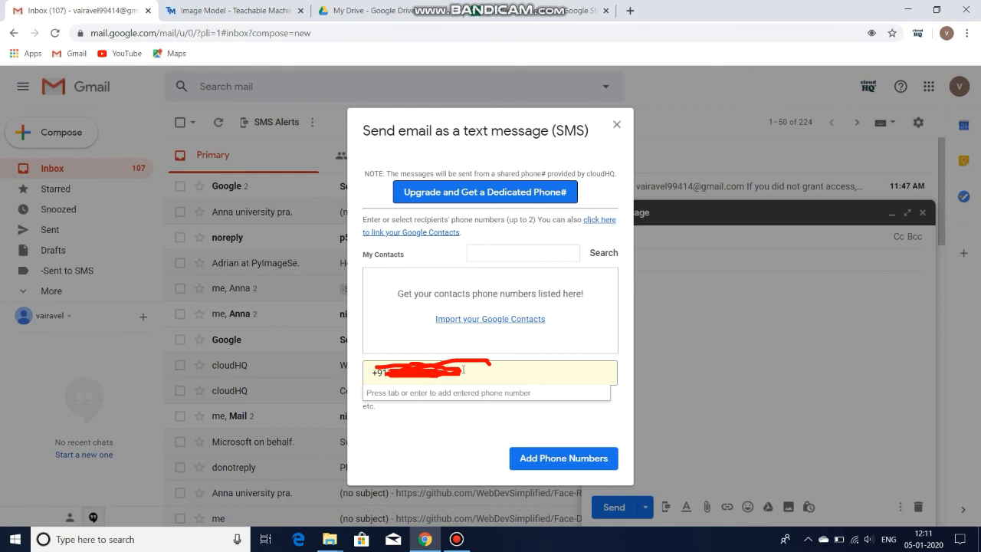
pyautogui.click(563, 458)
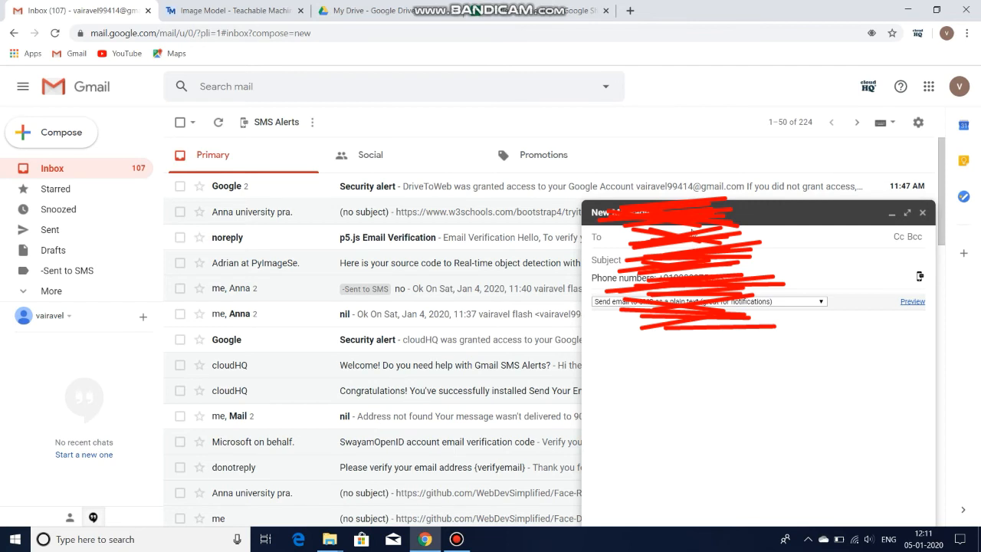
# - Address the message, write 'driver is feeling drowsy' and send it
pyautogui.write('va')
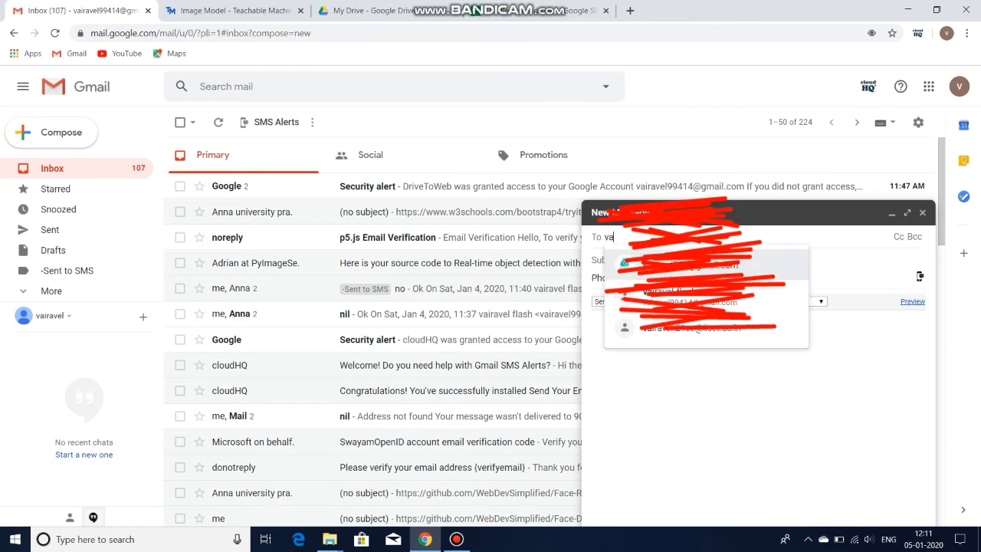
pyautogui.write('i')
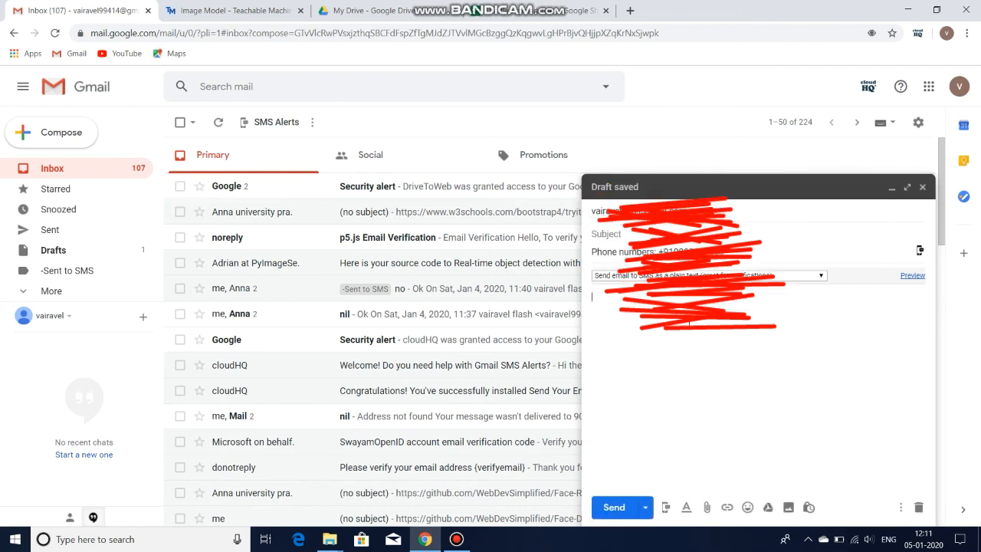
pyautogui.write('driver is')
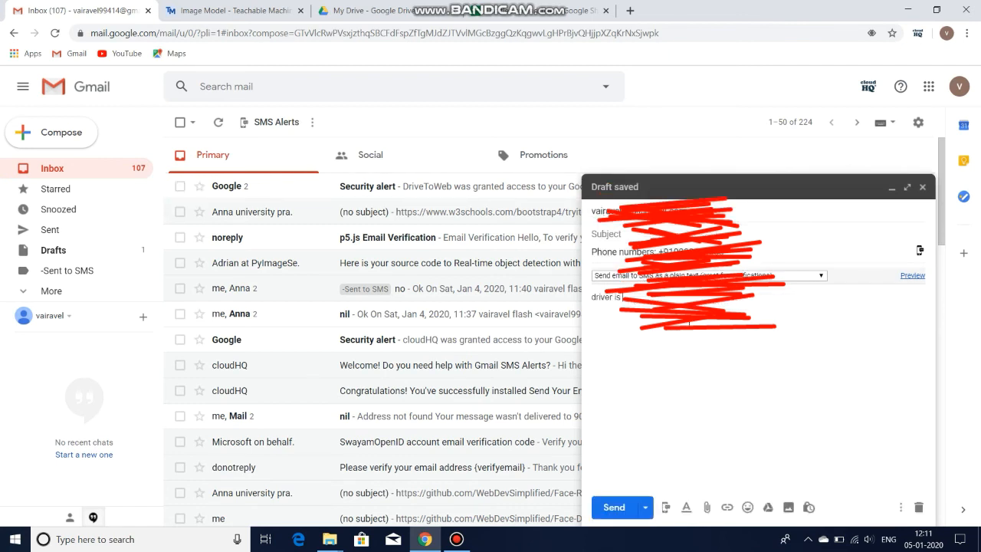
pyautogui.write('feeling drowsy')
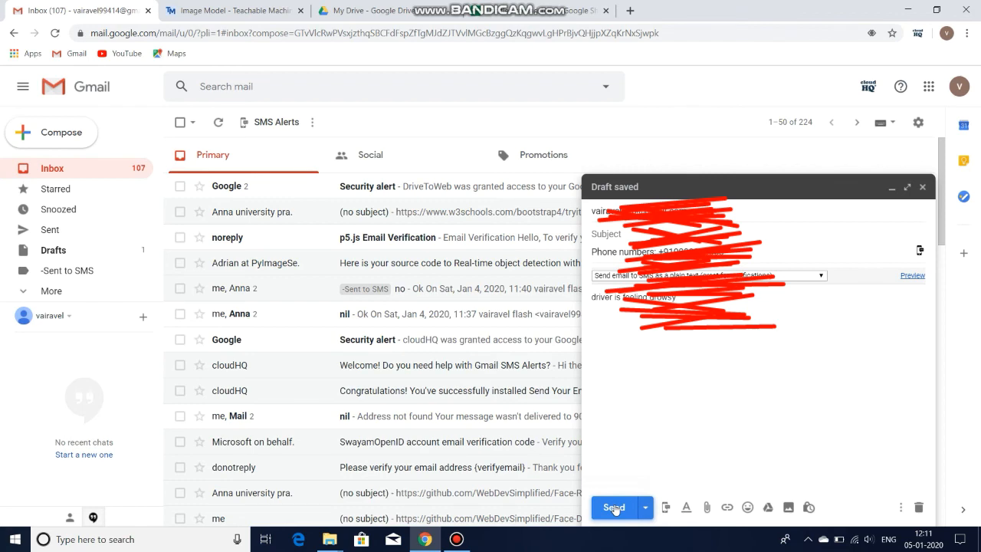
pyautogui.click(613, 507)
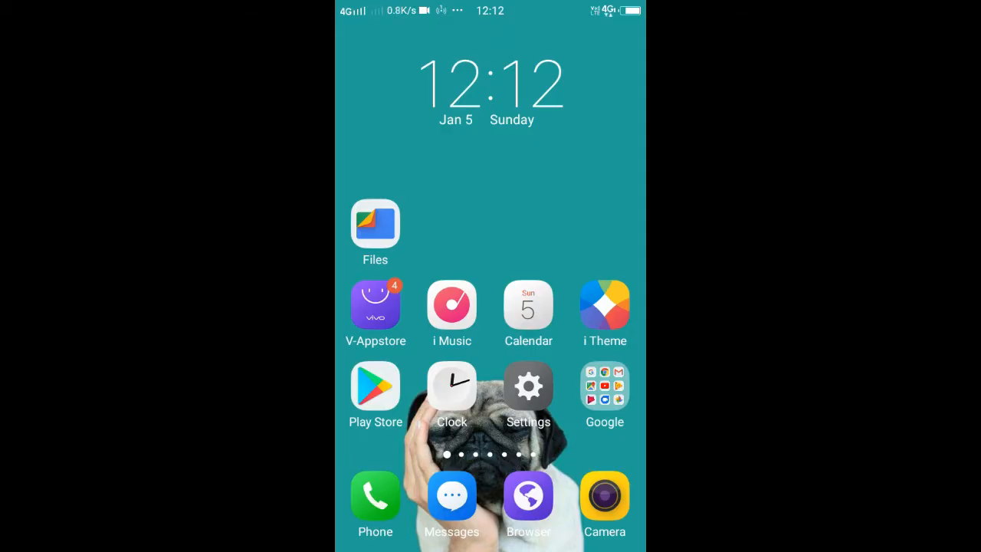
# - Open the Google apps folder on the phone's home screen
pyautogui.click(604, 385)
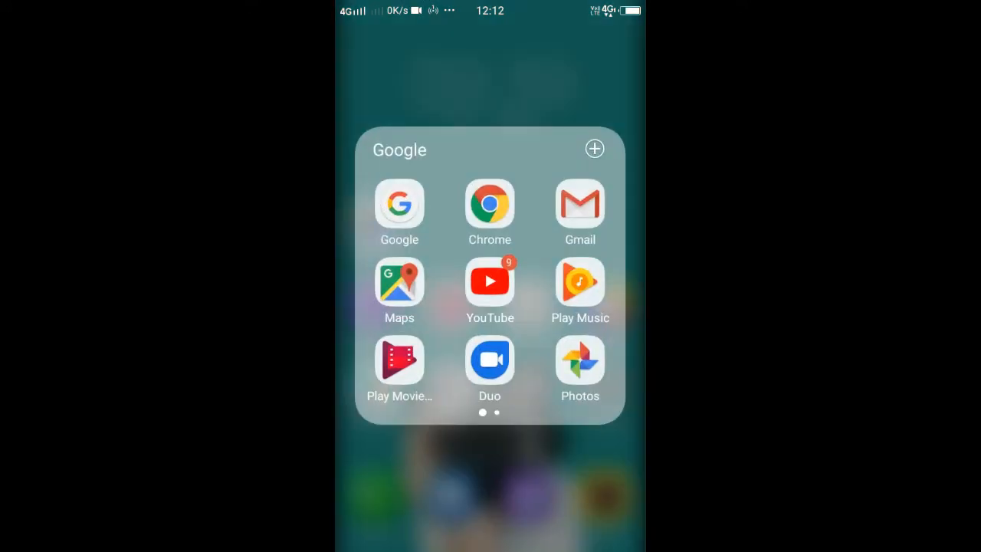